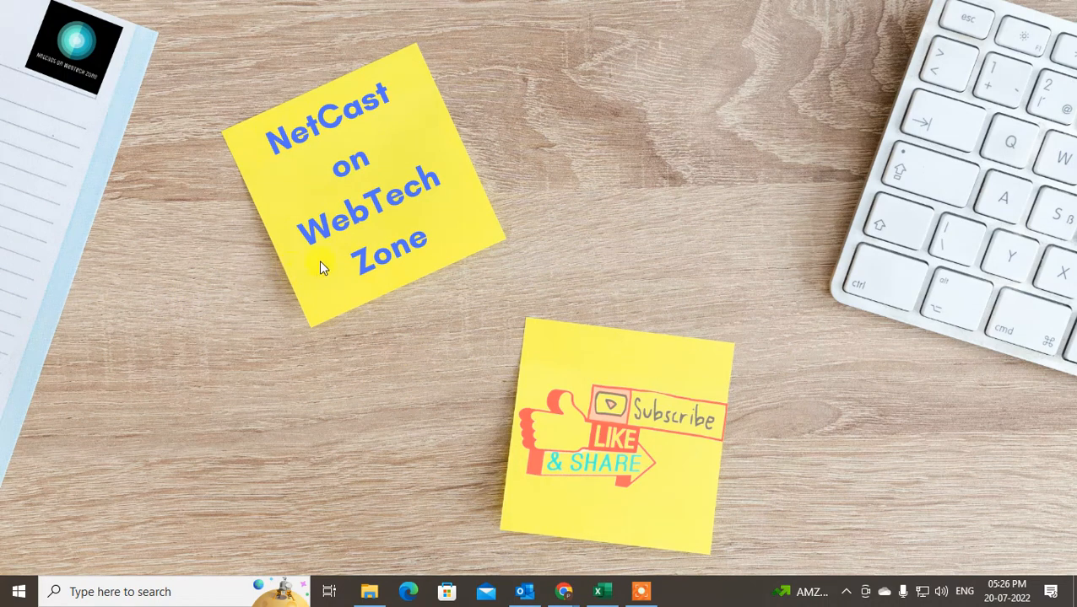
{"action": "mouse_move", "coordinate": [520, 274]}
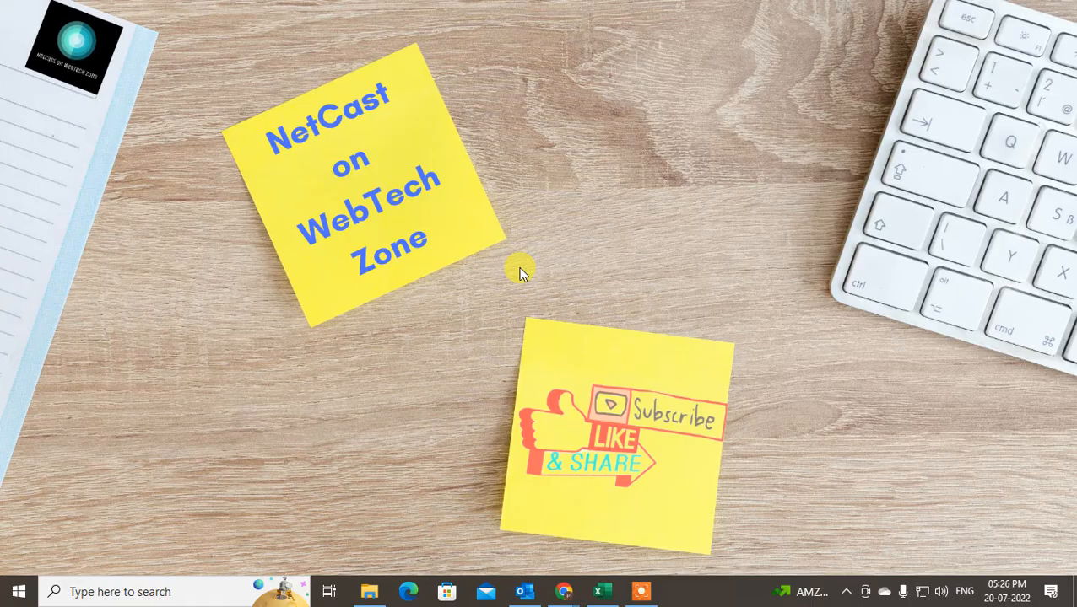
{"action": "mouse_move", "coordinate": [548, 132]}
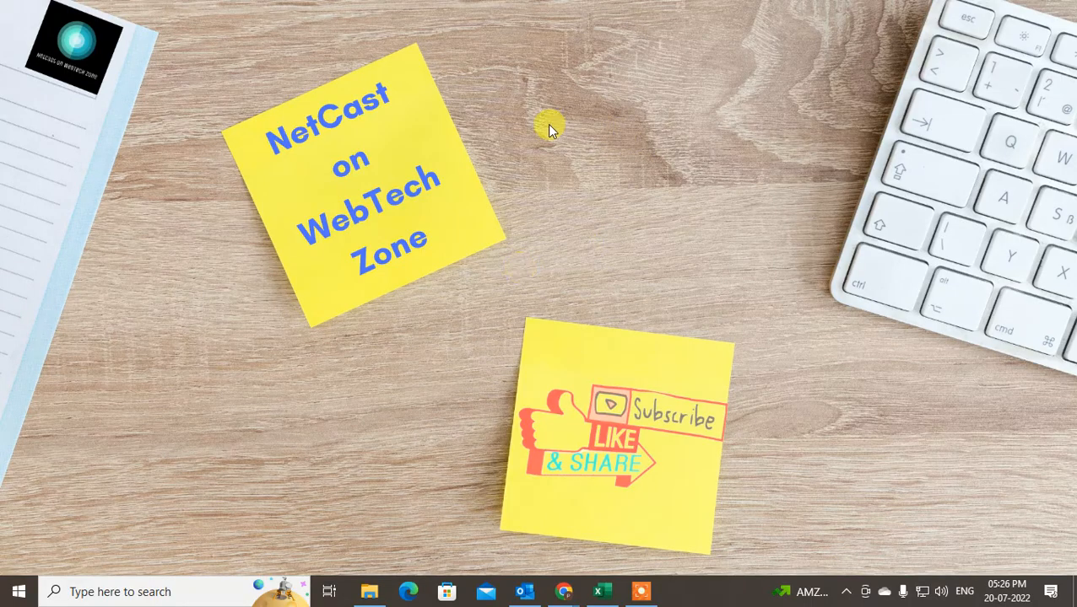
Refresh the desktop from its context menu before starting the new email.
{"action": "right_click", "coordinate": [548, 127]}
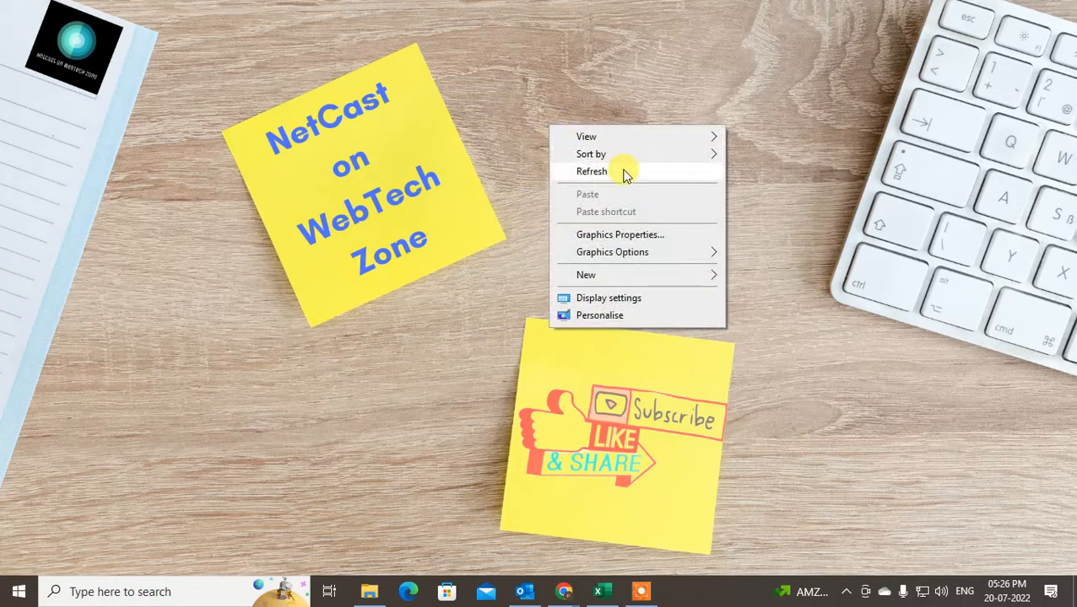
{"action": "left_click", "coordinate": [591, 172]}
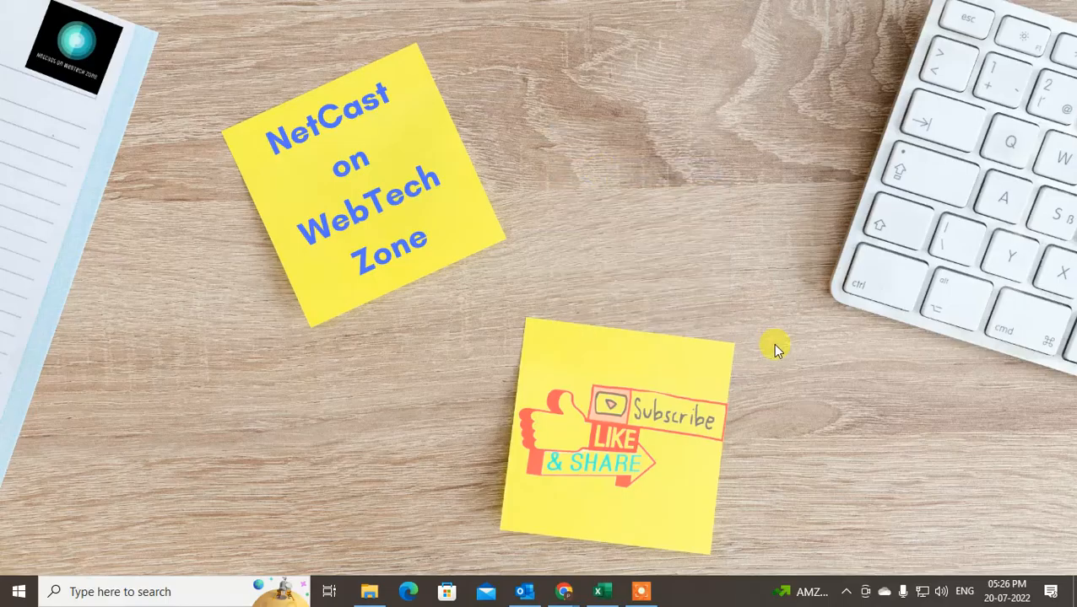
{"action": "mouse_move", "coordinate": [761, 380]}
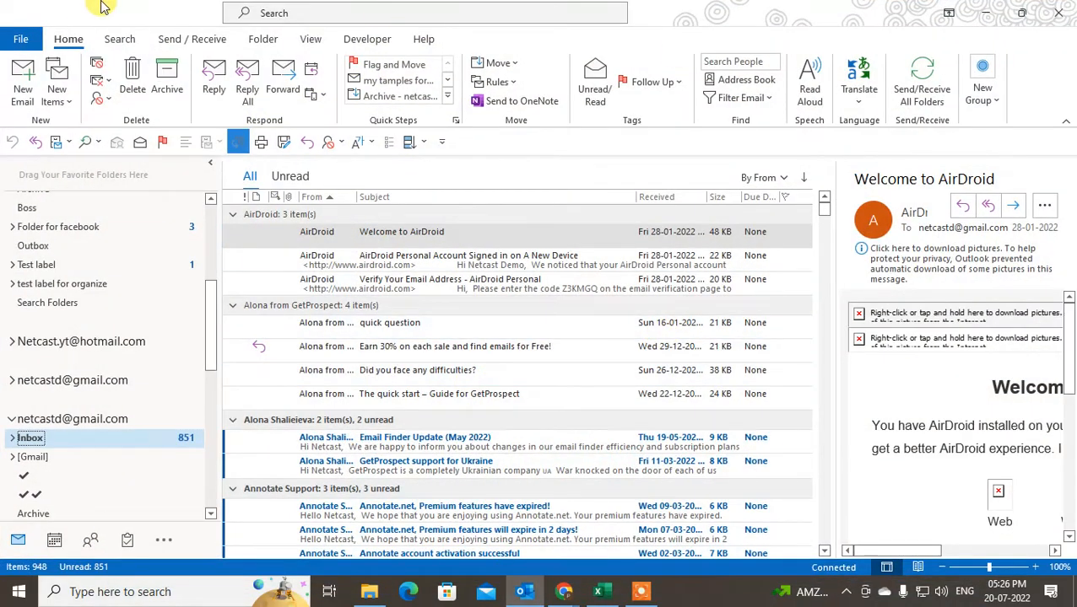
{"action": "mouse_move", "coordinate": [419, 369]}
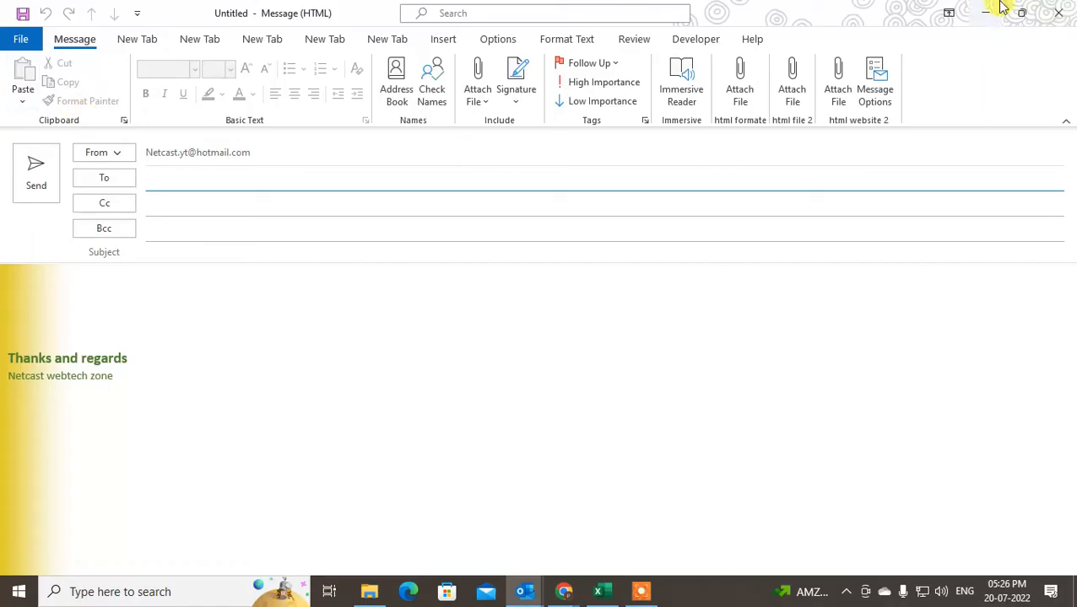
Attach Book.xlsx from OneDrive into the message body as a shareable cloud link.
{"action": "left_click", "coordinate": [366, 243]}
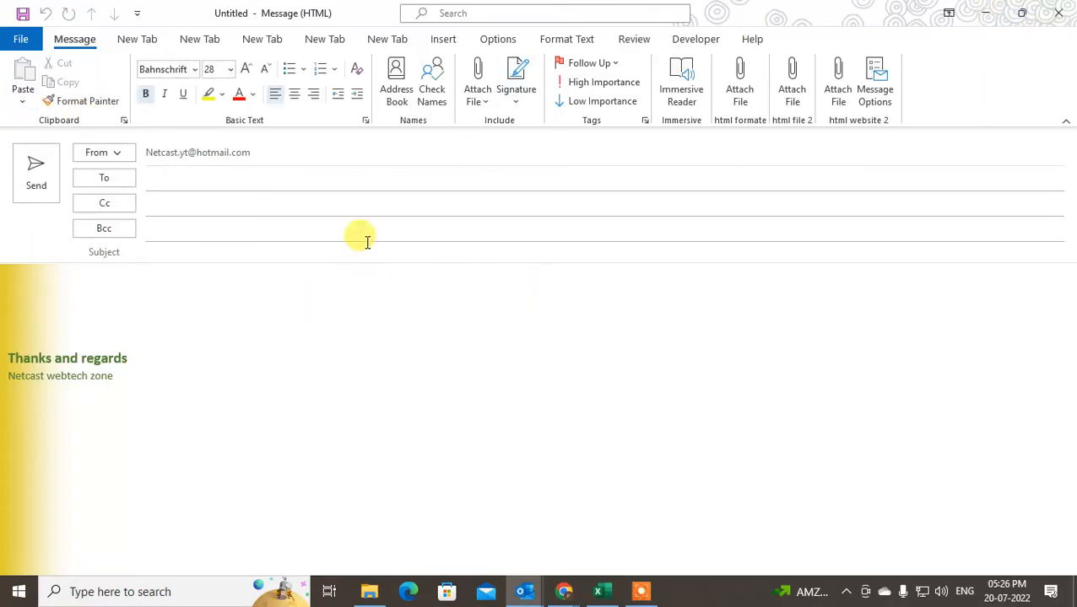
{"action": "left_click", "coordinate": [476, 81]}
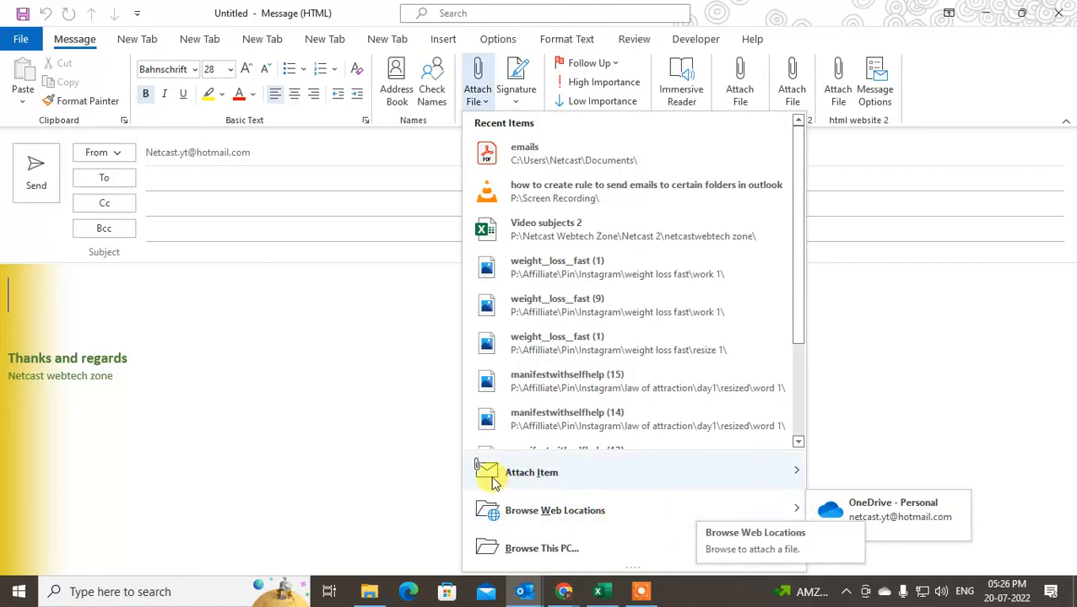
{"action": "mouse_move", "coordinate": [633, 509]}
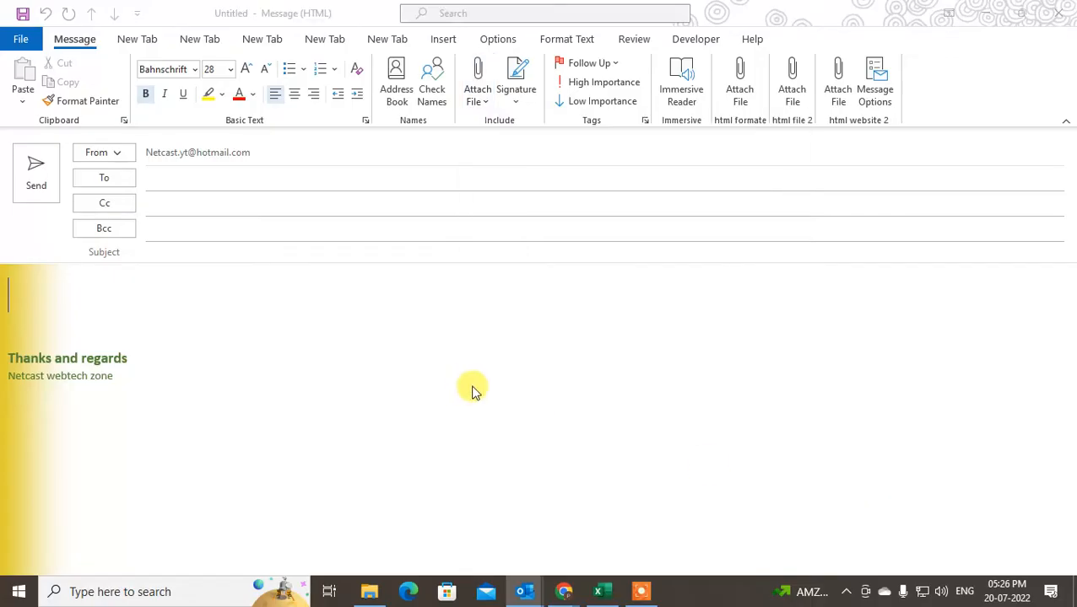
{"action": "left_click", "coordinate": [476, 81]}
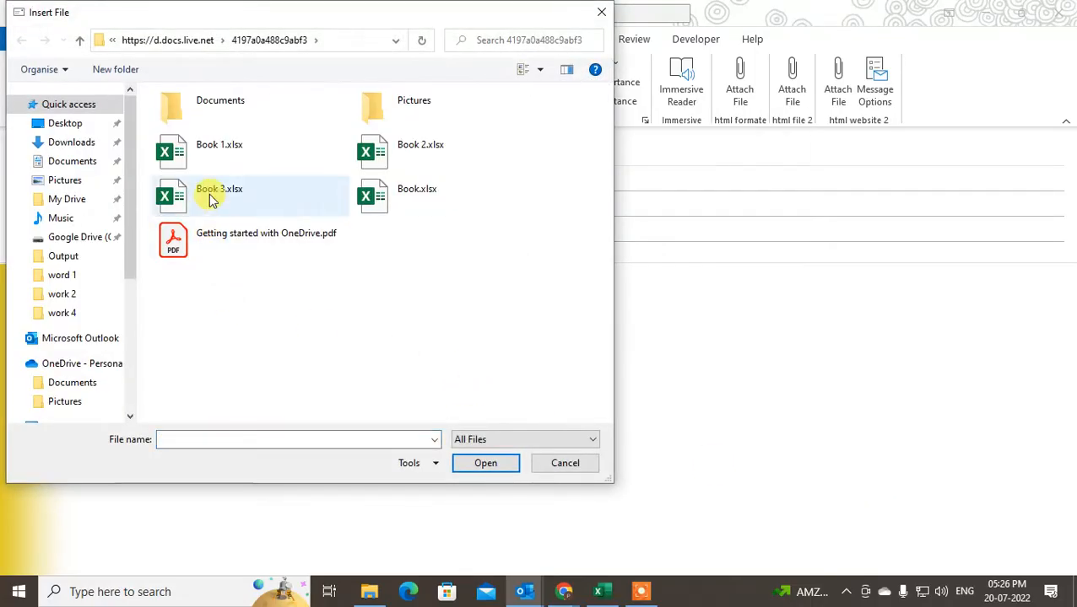
{"action": "left_click", "coordinate": [416, 196]}
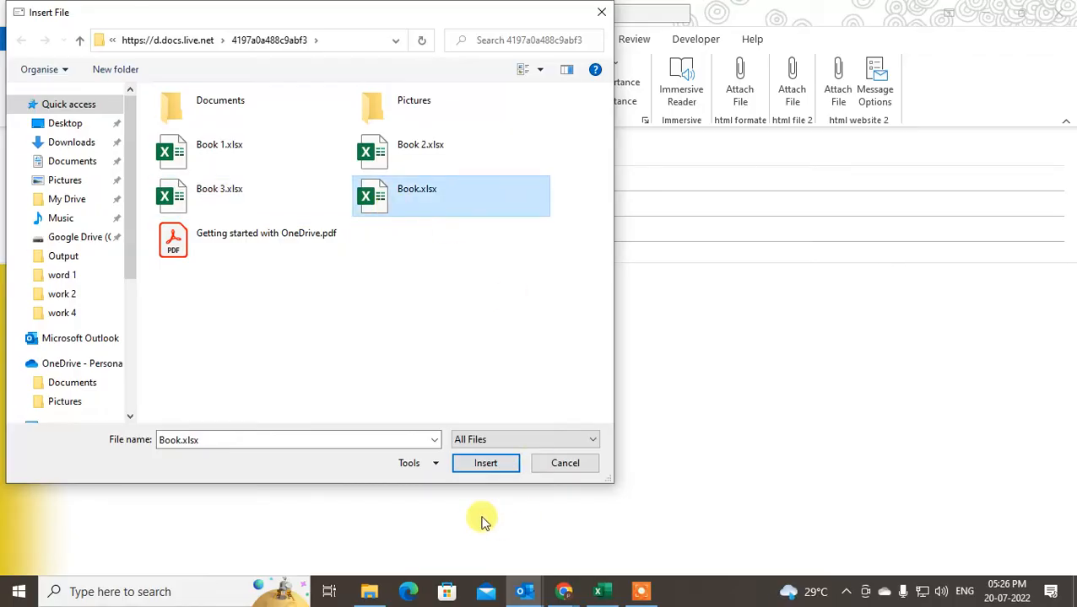
{"action": "left_click", "coordinate": [486, 462]}
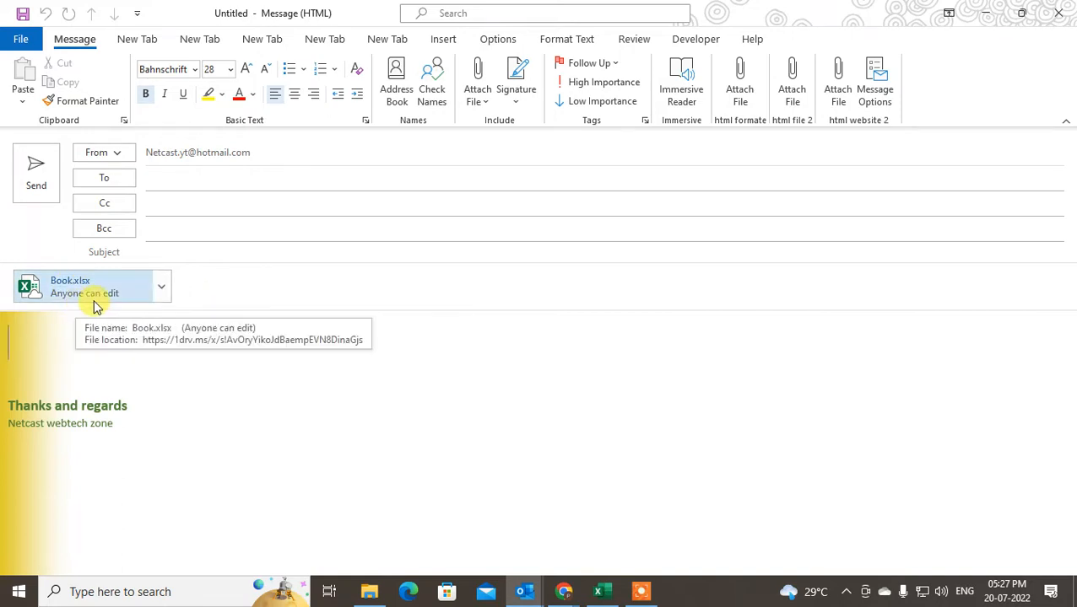
Switch the Book.xlsx link to Anyone Can View, then remove the attachment from the draft.
{"action": "left_click", "coordinate": [161, 286]}
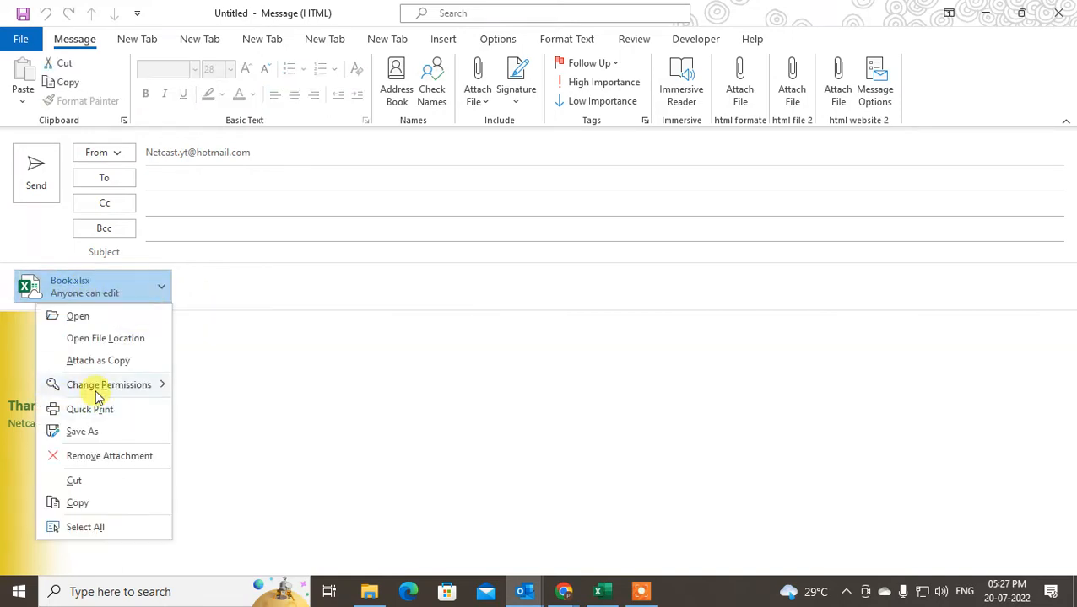
{"action": "mouse_move", "coordinate": [108, 384]}
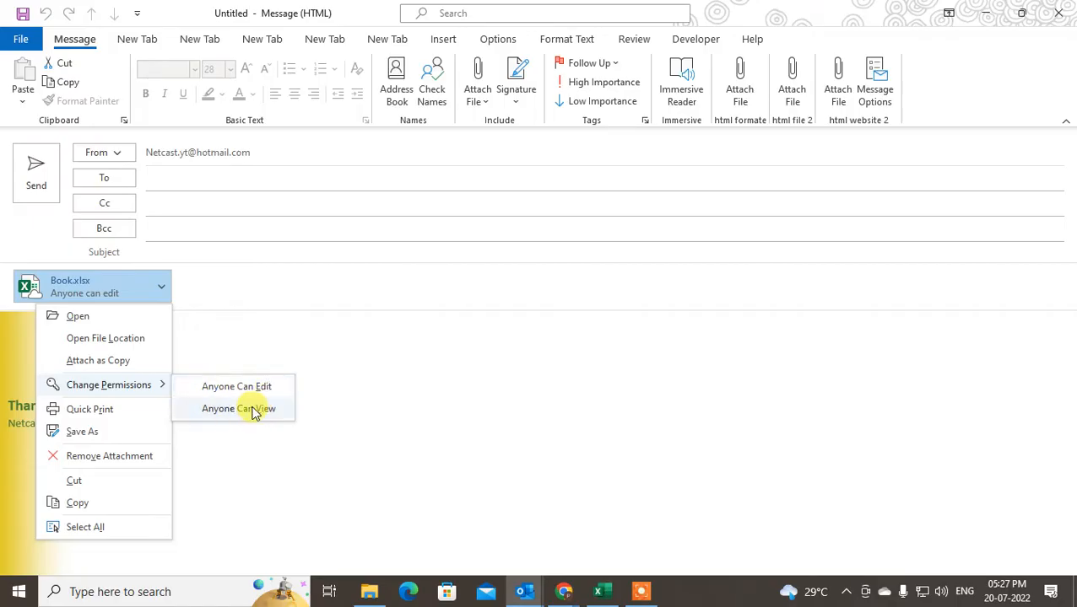
{"action": "left_click", "coordinate": [239, 409]}
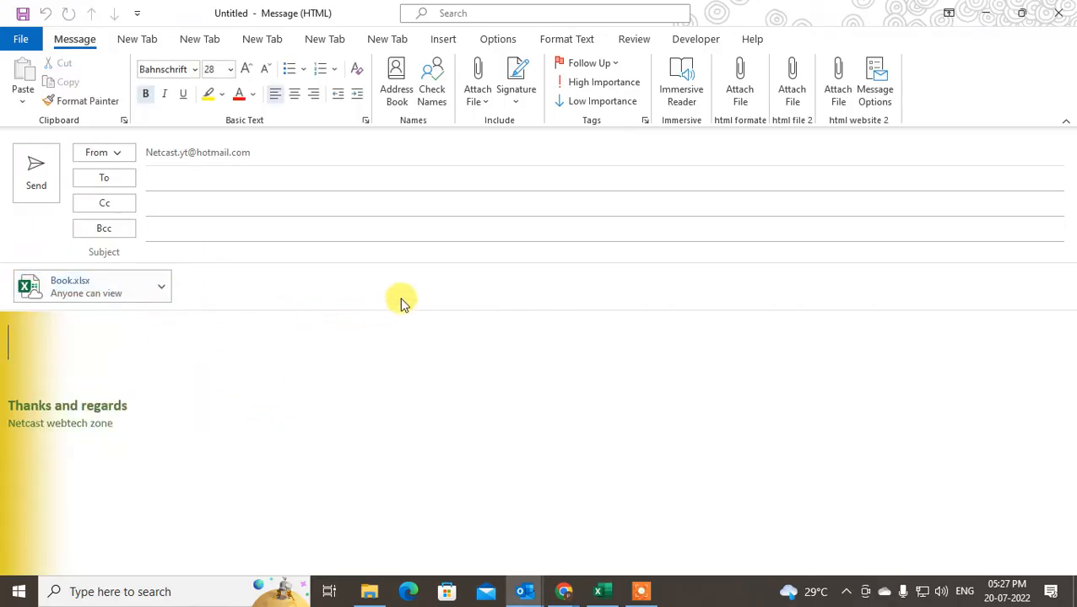
{"action": "left_click", "coordinate": [162, 287]}
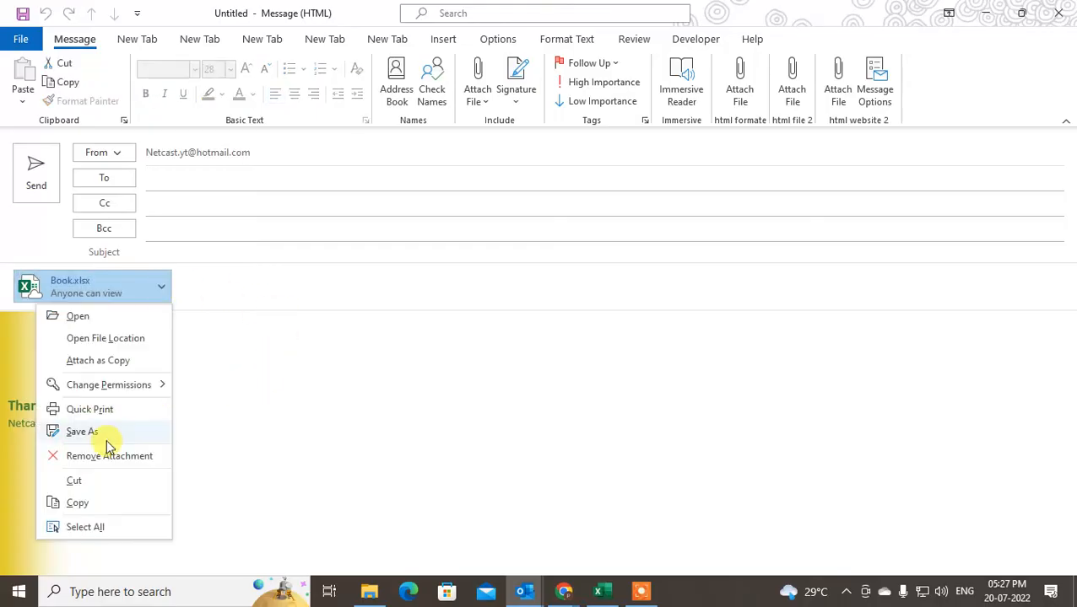
{"action": "left_click", "coordinate": [108, 456]}
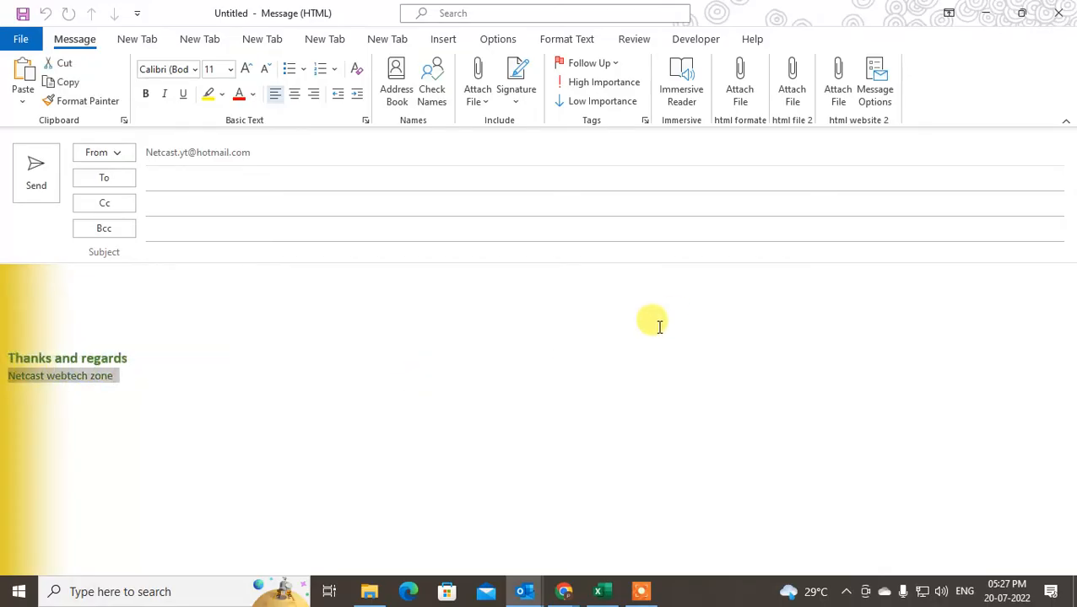
{"action": "right_click", "coordinate": [61, 374]}
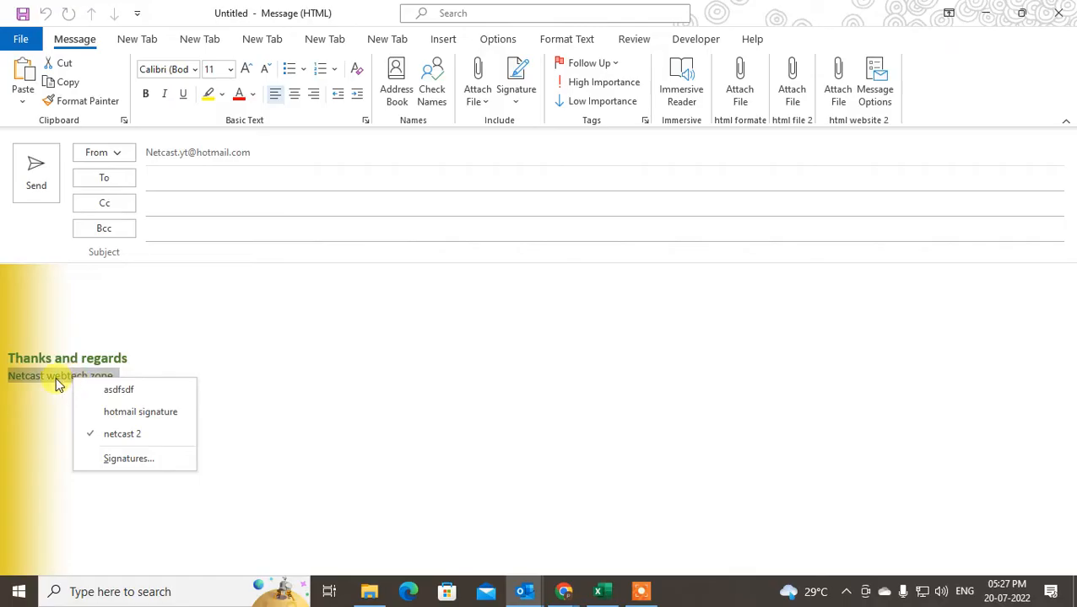
{"action": "mouse_move", "coordinate": [413, 347]}
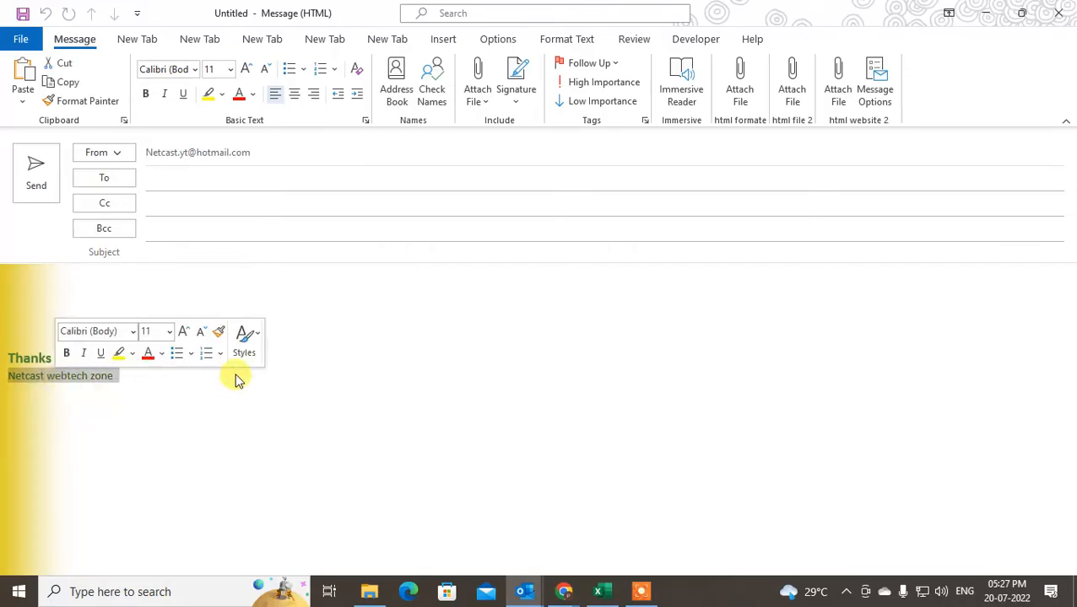
{"action": "left_click", "coordinate": [243, 341]}
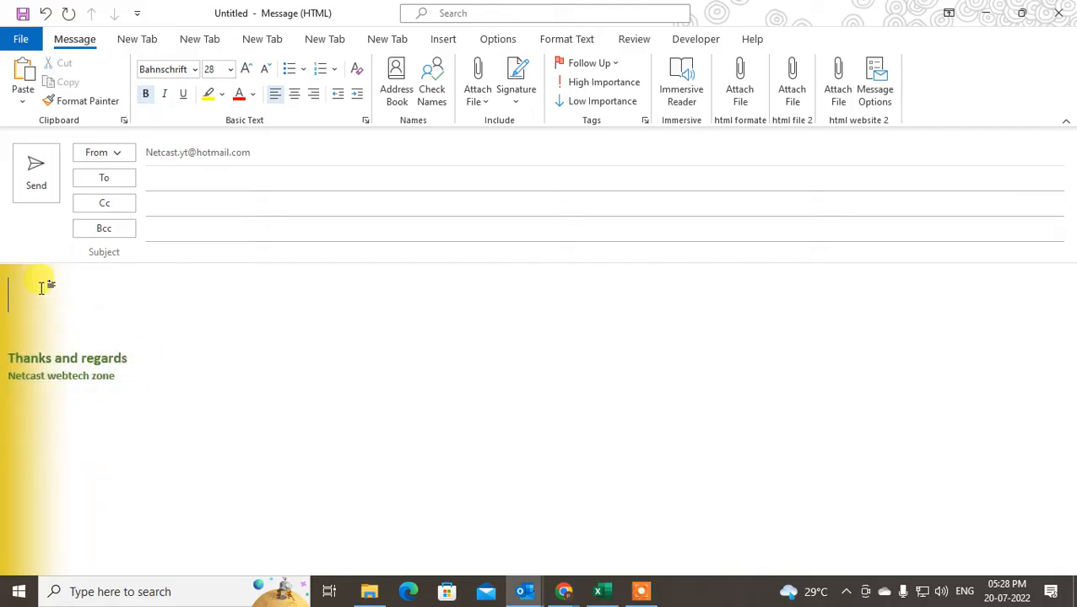
Enter the heading text 'My website link' in the message body.
{"action": "type", "text": "My"}
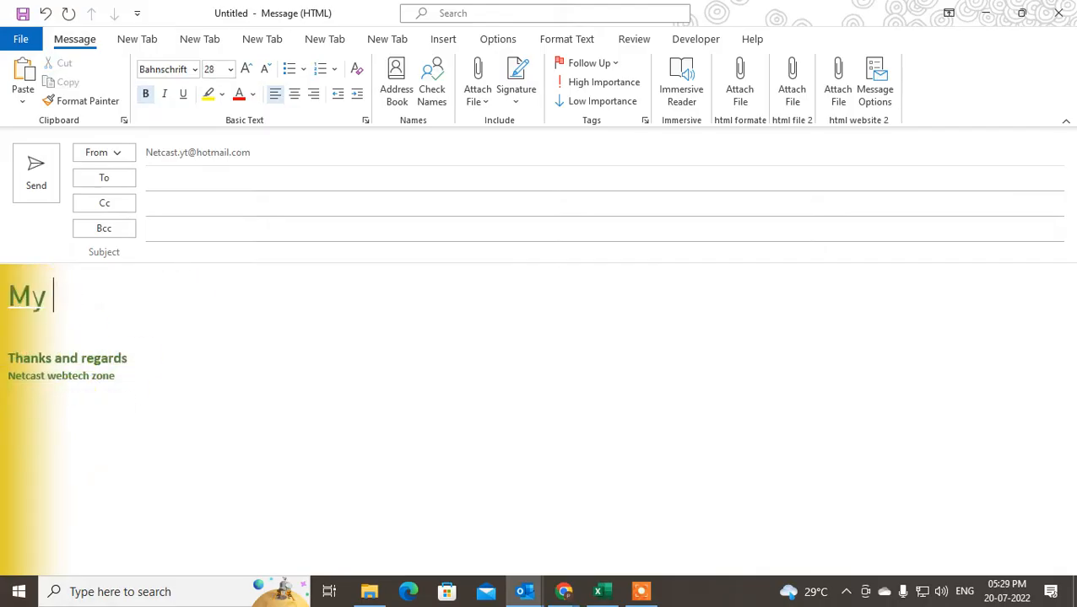
{"action": "type", "text": "webs"}
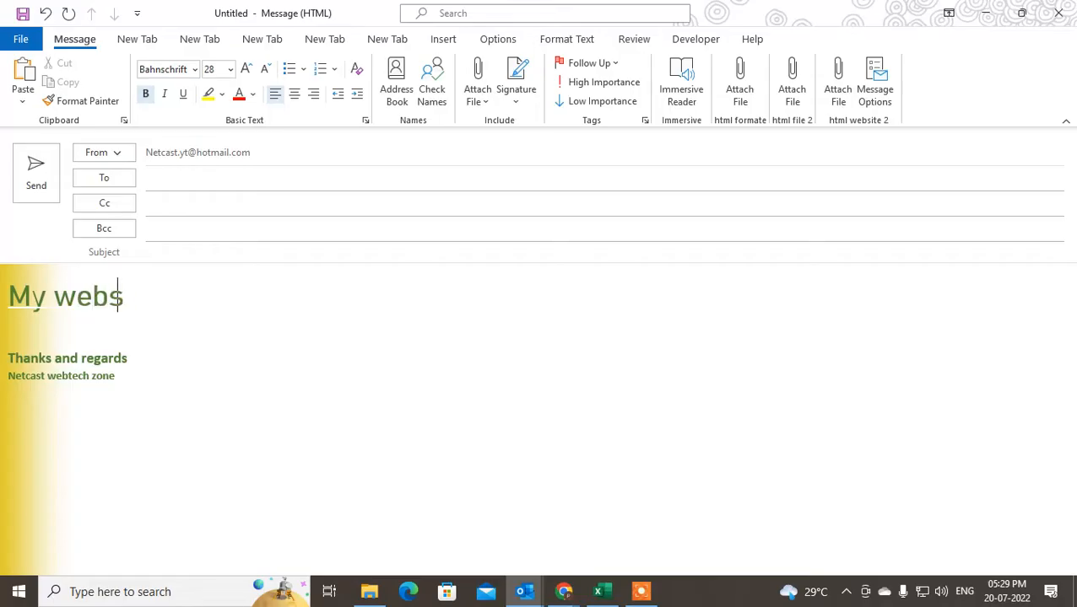
{"action": "type", "text": "ite link"}
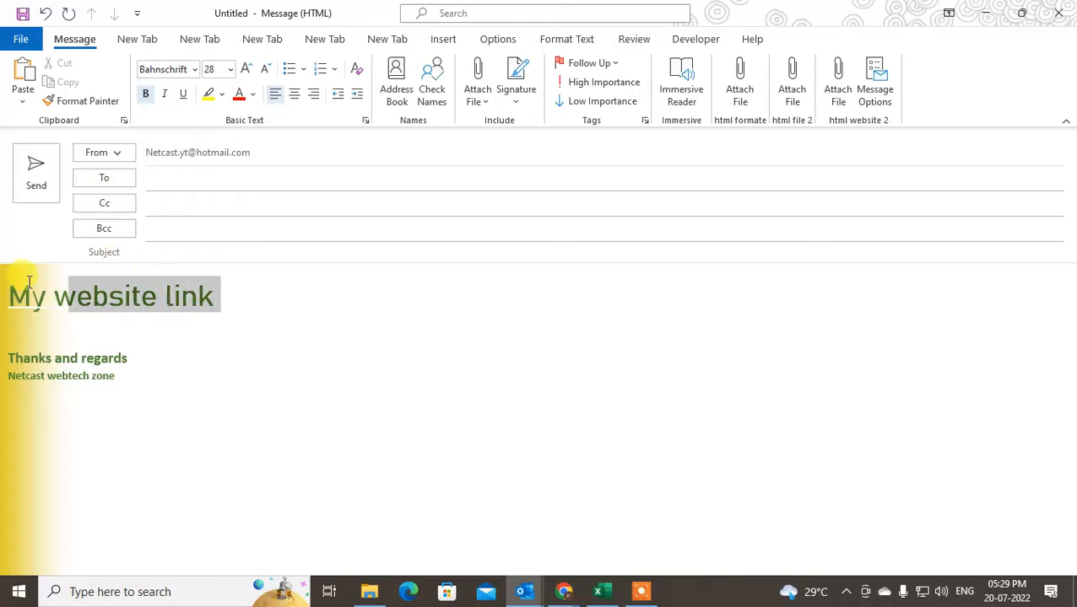
{"action": "right_click", "coordinate": [110, 296]}
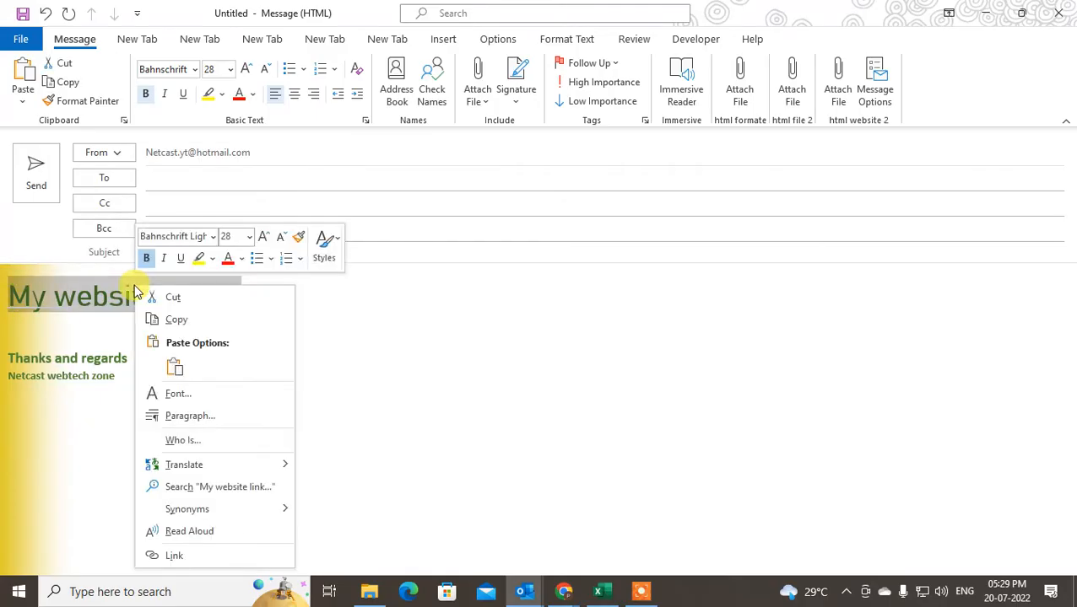
{"action": "left_click", "coordinate": [174, 555]}
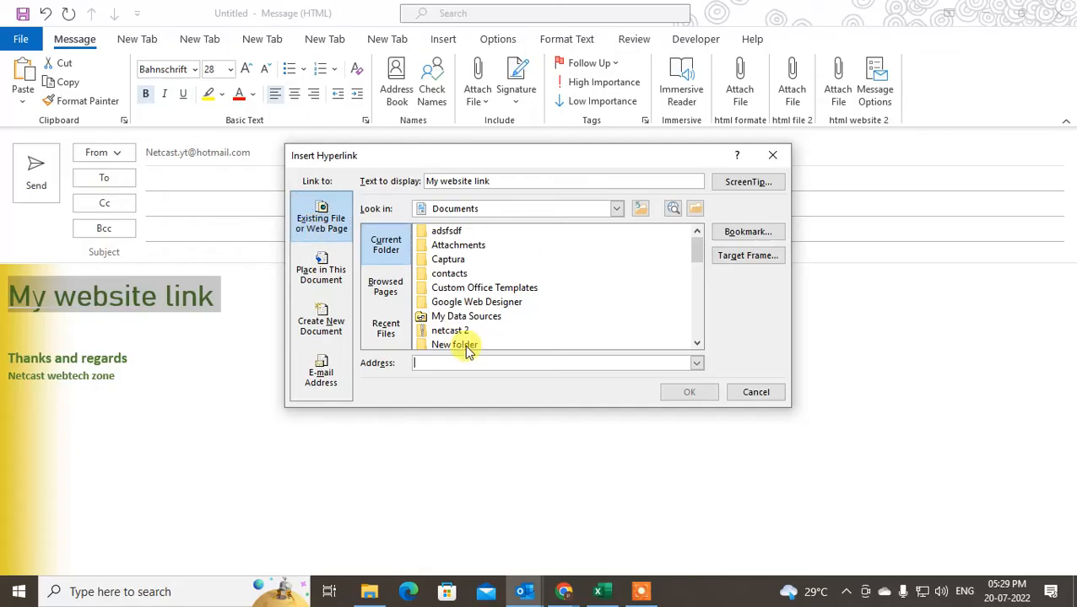
{"action": "triple_click", "coordinate": [457, 181]}
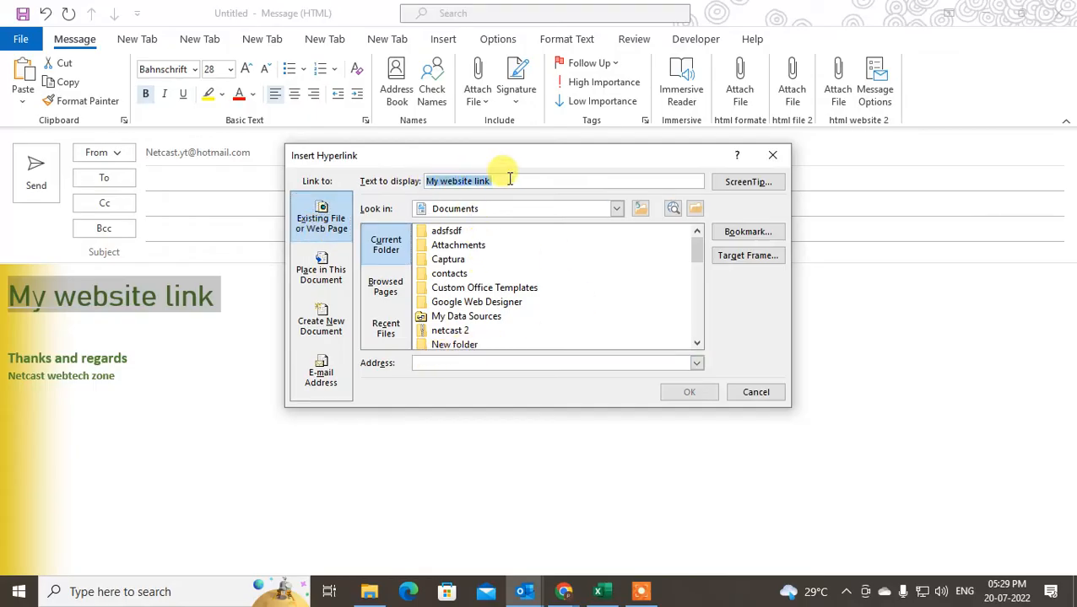
{"action": "left_click", "coordinate": [482, 181]}
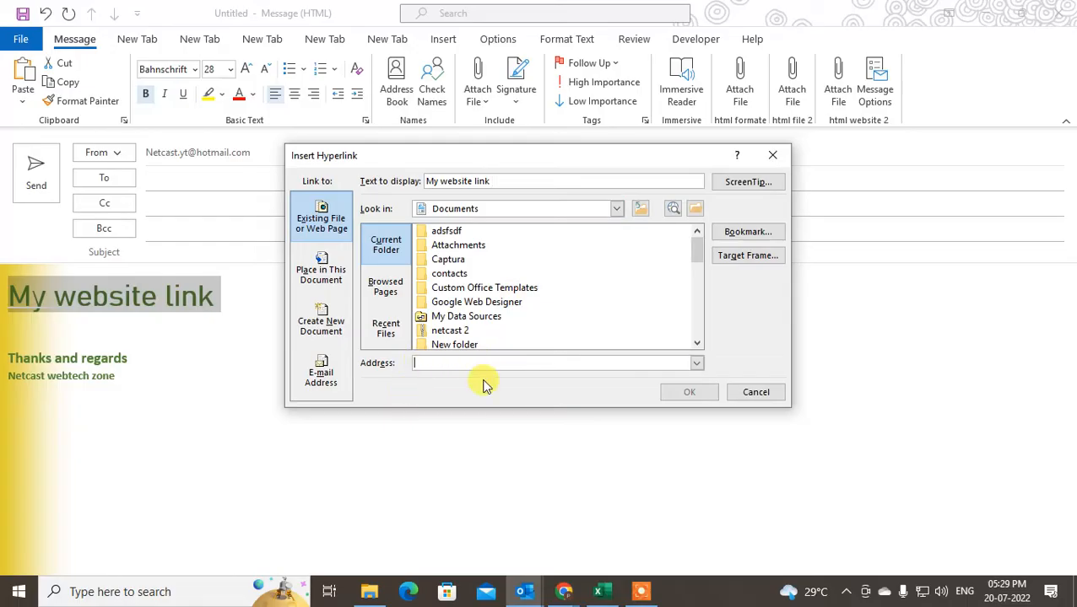
{"action": "type", "text": "http://www.youtube.com"}
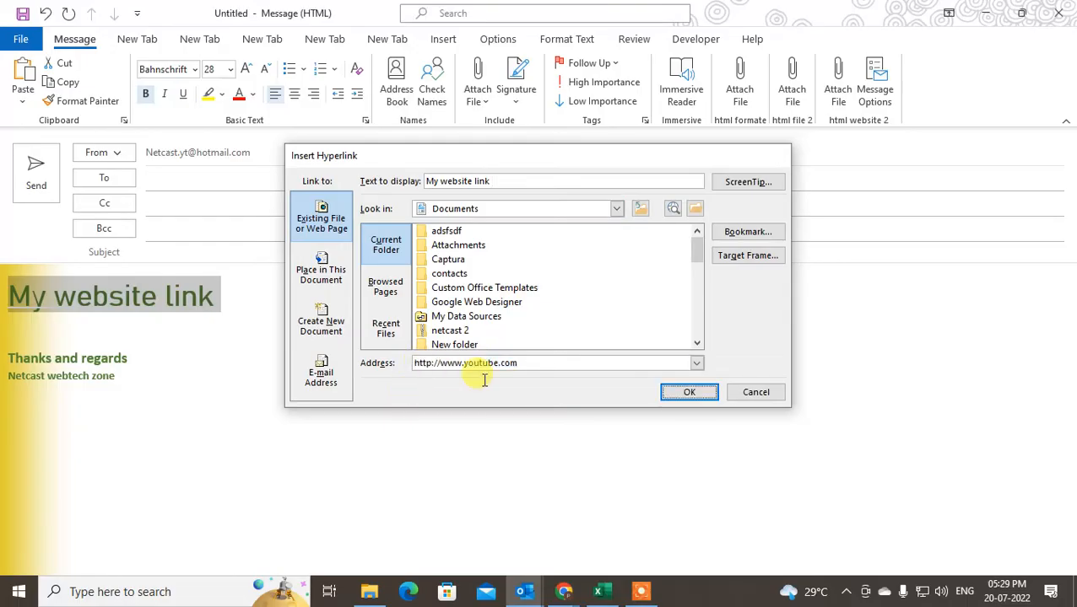
{"action": "left_click", "coordinate": [689, 391]}
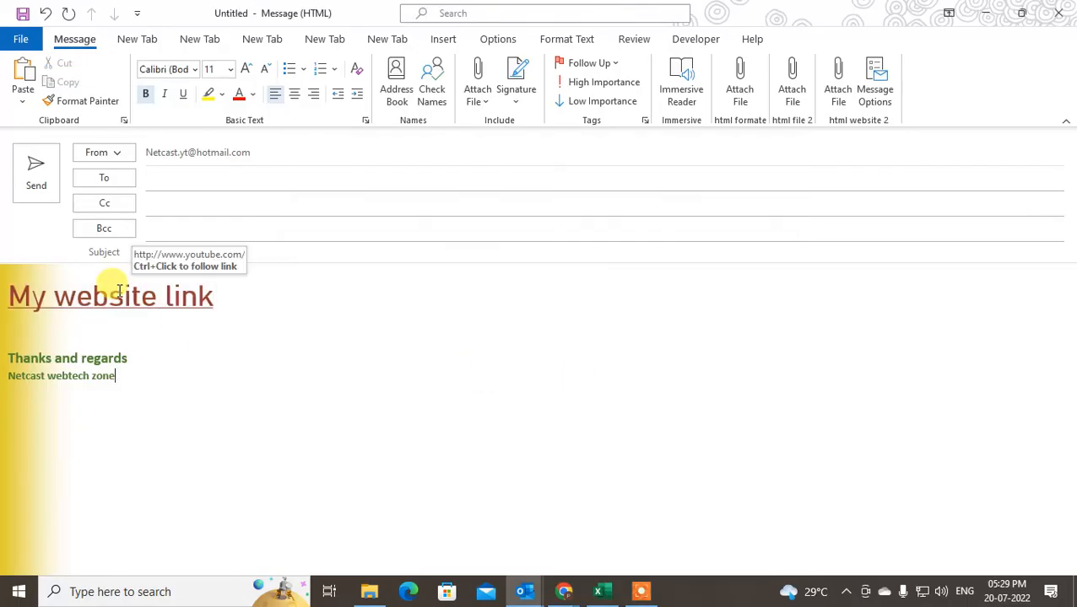
Remove the YouTube hyperlink from the heading, then reopen Insert Hyperlink for a web page.
{"action": "right_click", "coordinate": [110, 297]}
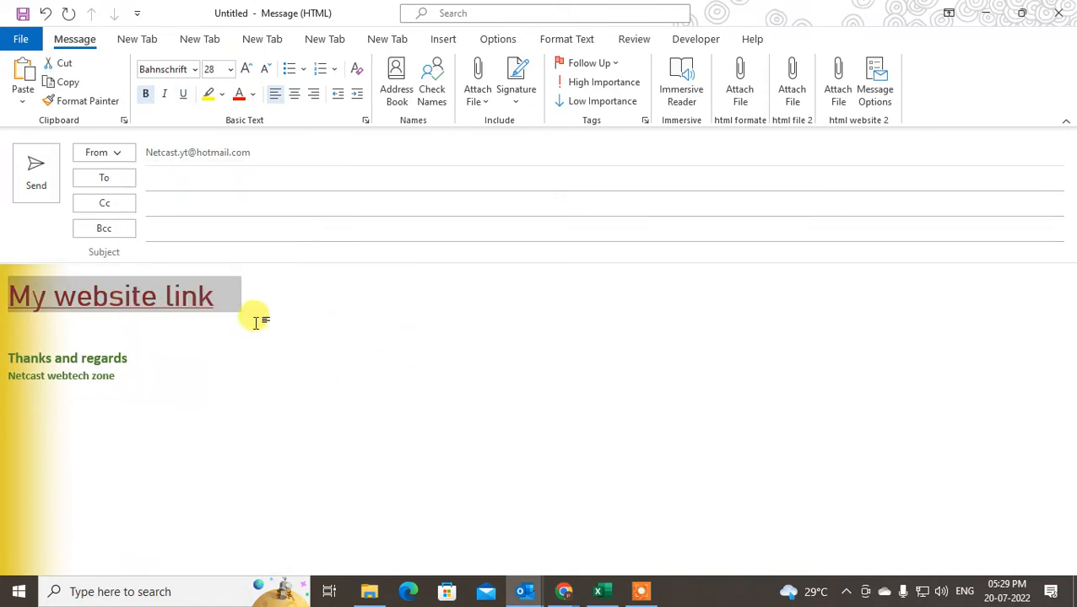
{"action": "left_click", "coordinate": [148, 319]}
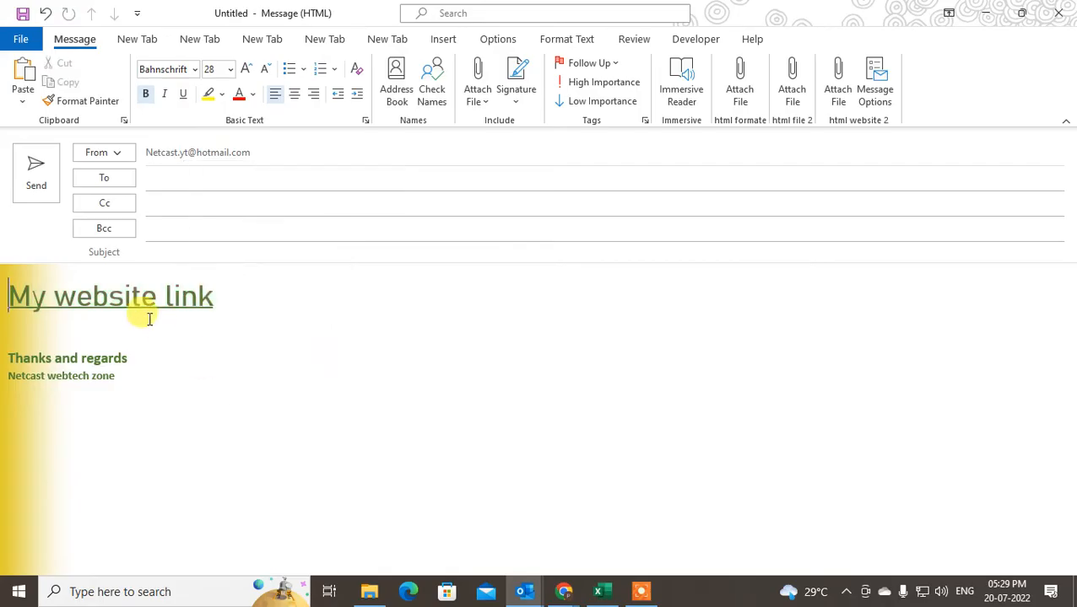
{"action": "right_click", "coordinate": [110, 296]}
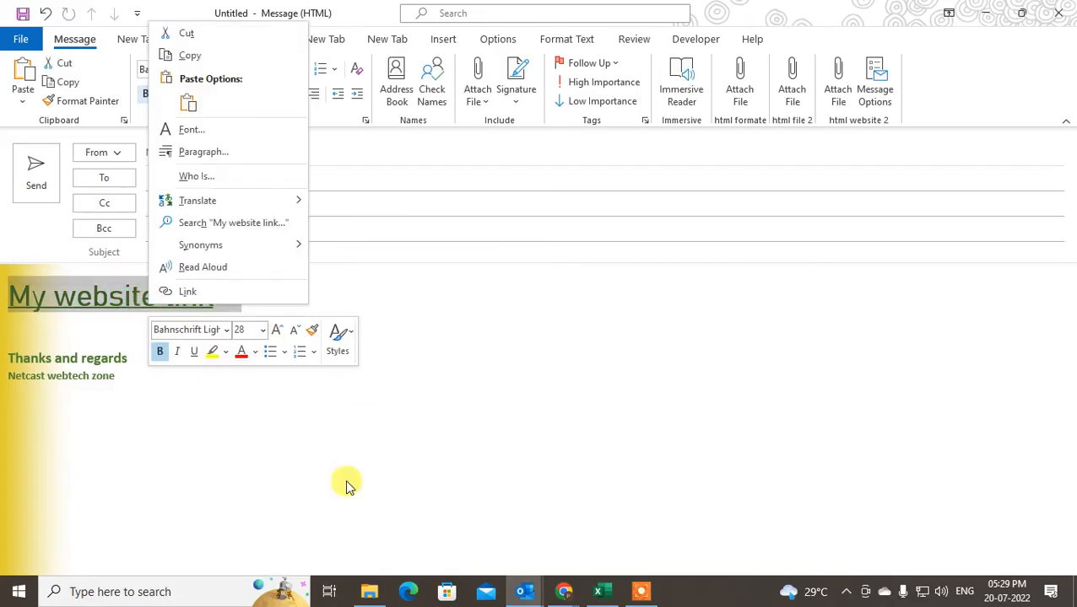
{"action": "left_click", "coordinate": [188, 290]}
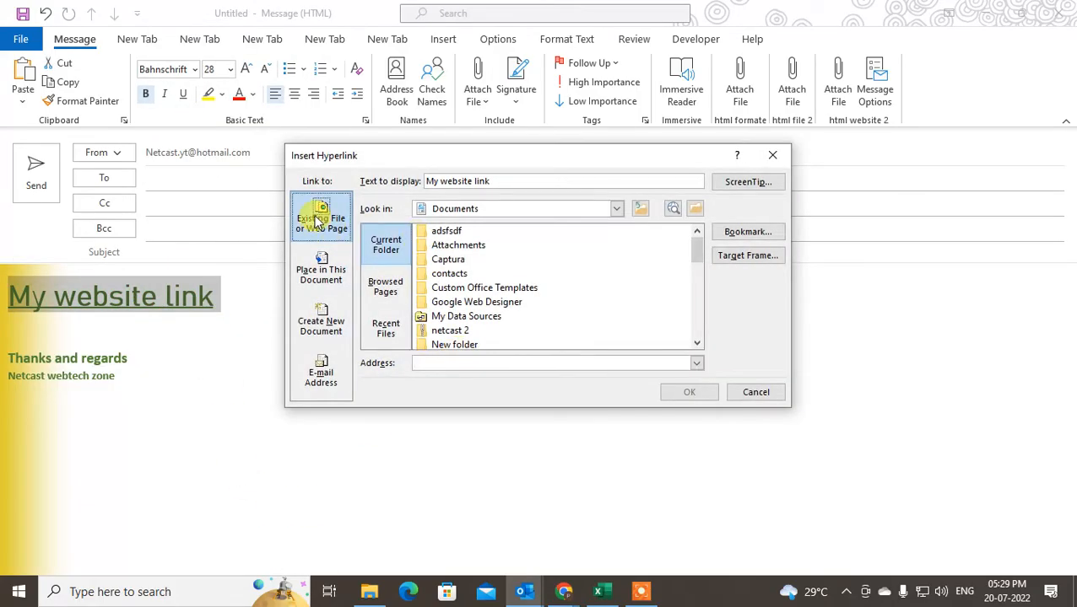
{"action": "left_click", "coordinate": [554, 363]}
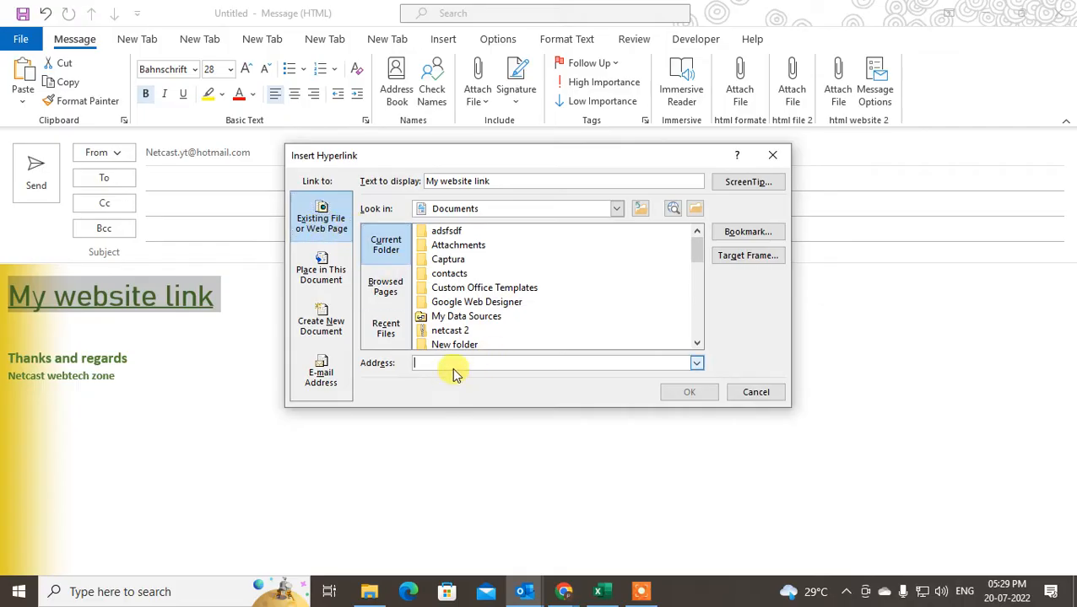
{"action": "type", "text": "www."}
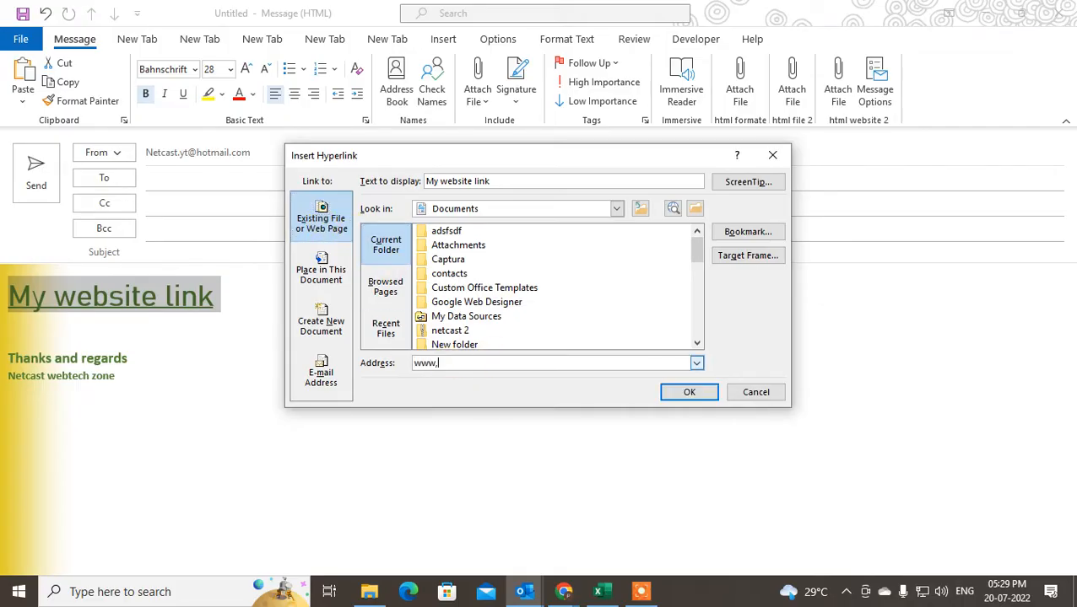
{"action": "type", "text": "youtu"}
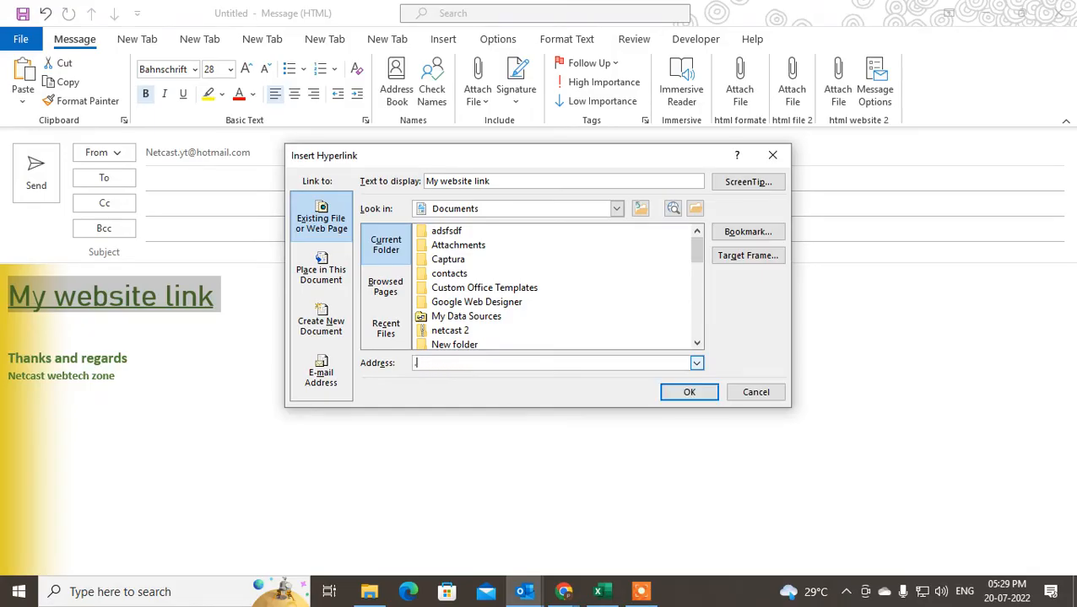
{"action": "left_click", "coordinate": [554, 363]}
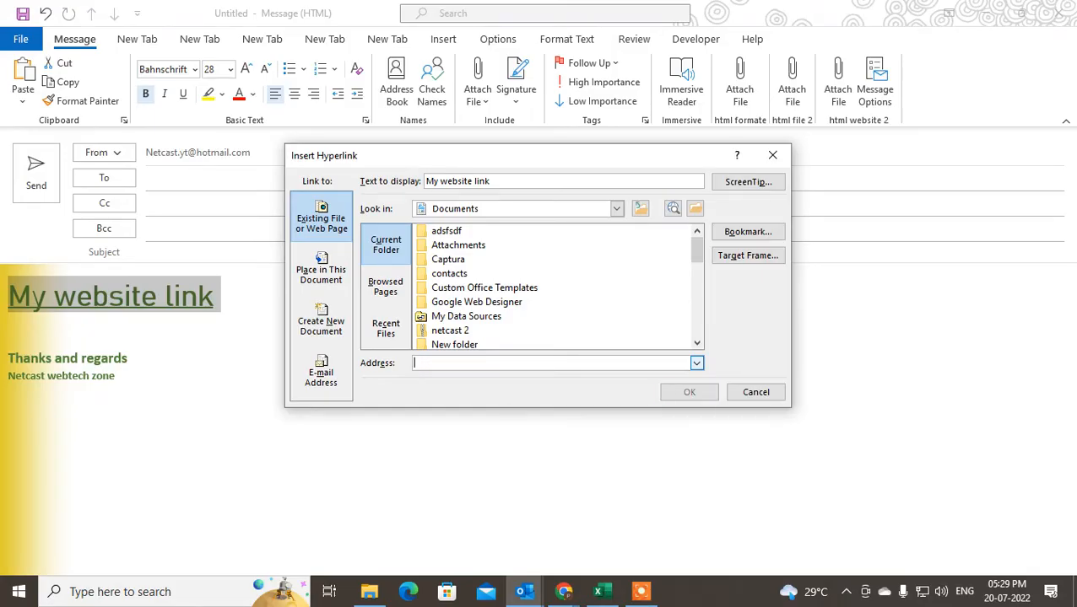
{"action": "left_click", "coordinate": [554, 363]}
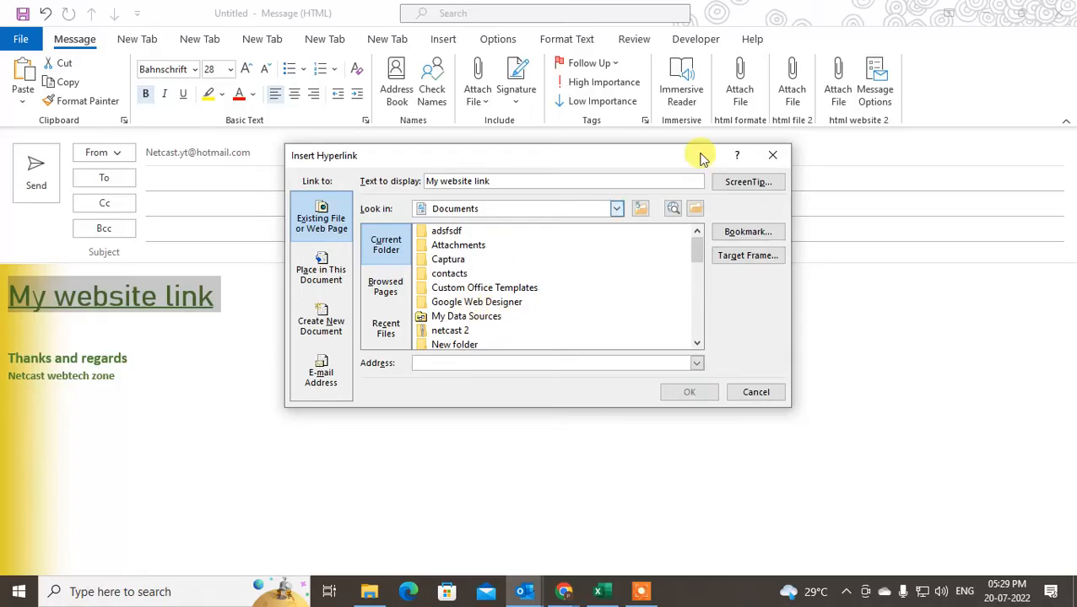
{"action": "left_click", "coordinate": [773, 155]}
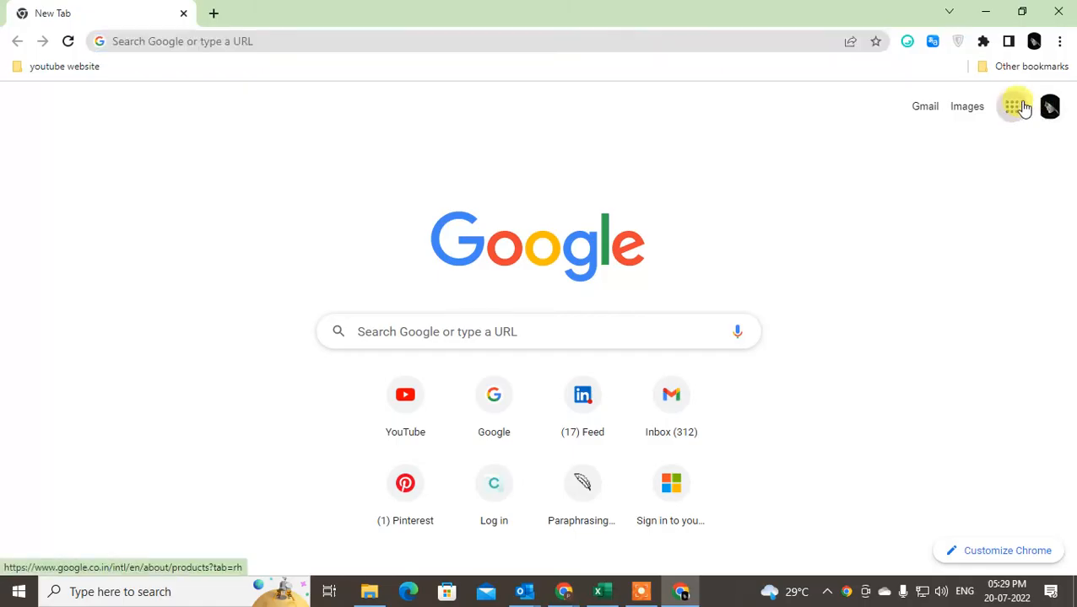
Open Google Drive from the Google apps menu and upload transperent.jpg via New > File upload.
{"action": "left_click", "coordinate": [1011, 106]}
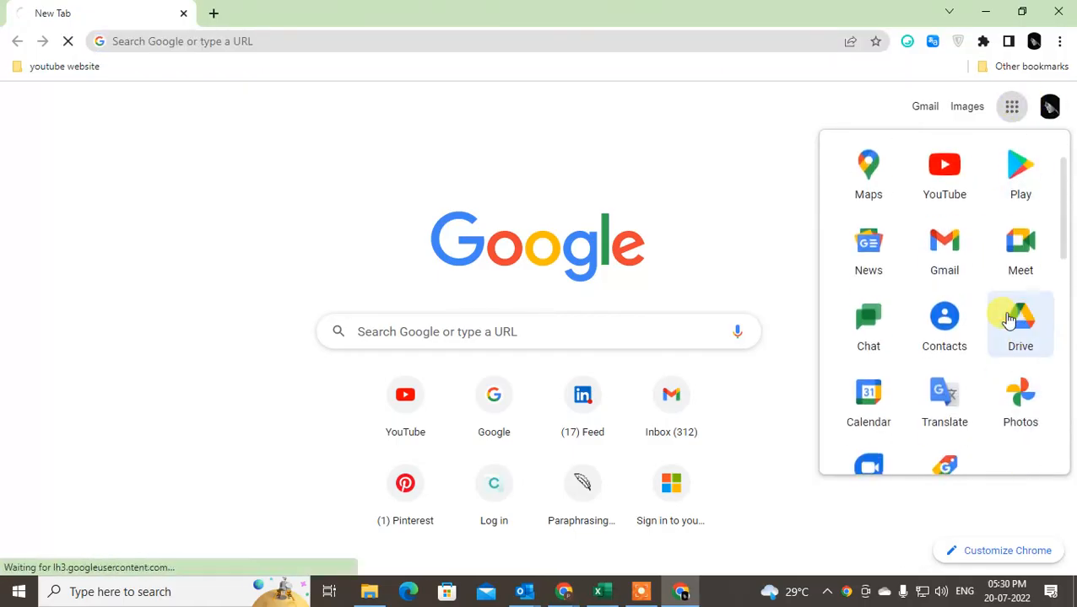
{"action": "left_click", "coordinate": [1019, 324]}
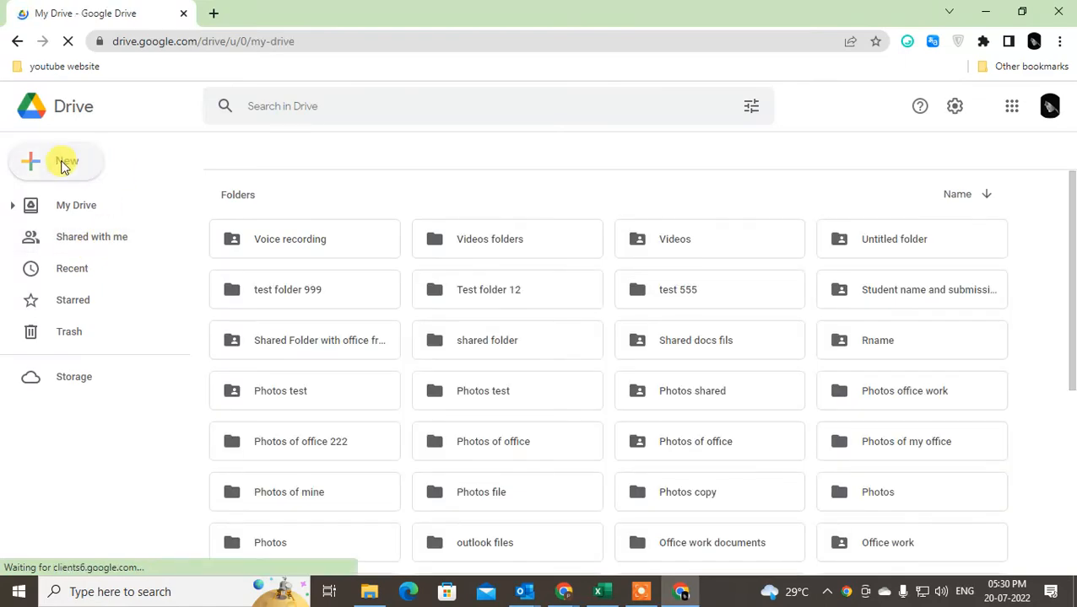
{"action": "left_click", "coordinate": [58, 162]}
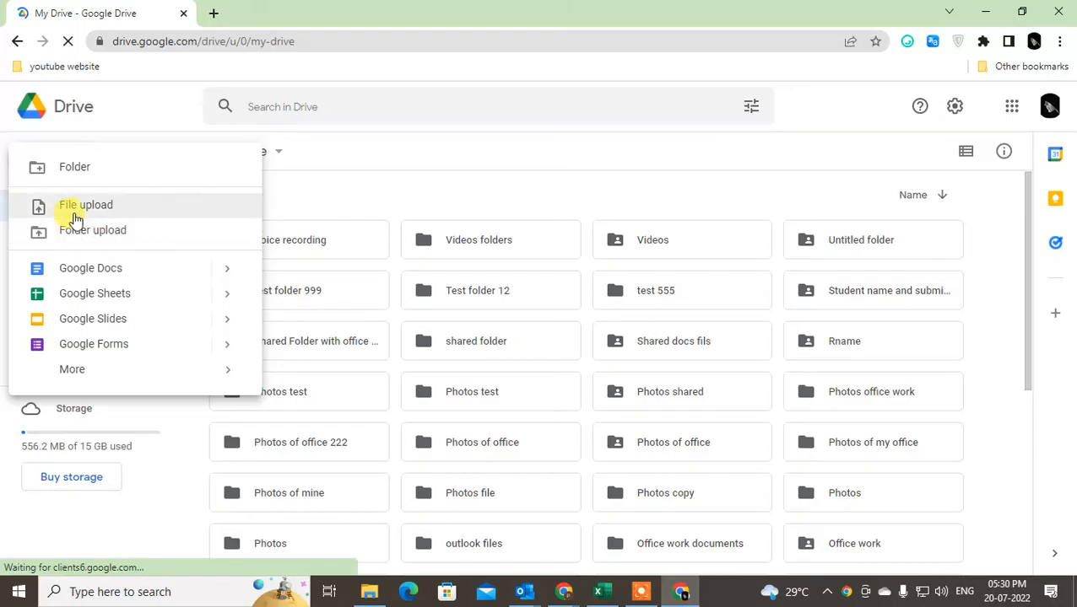
{"action": "left_click", "coordinate": [85, 206]}
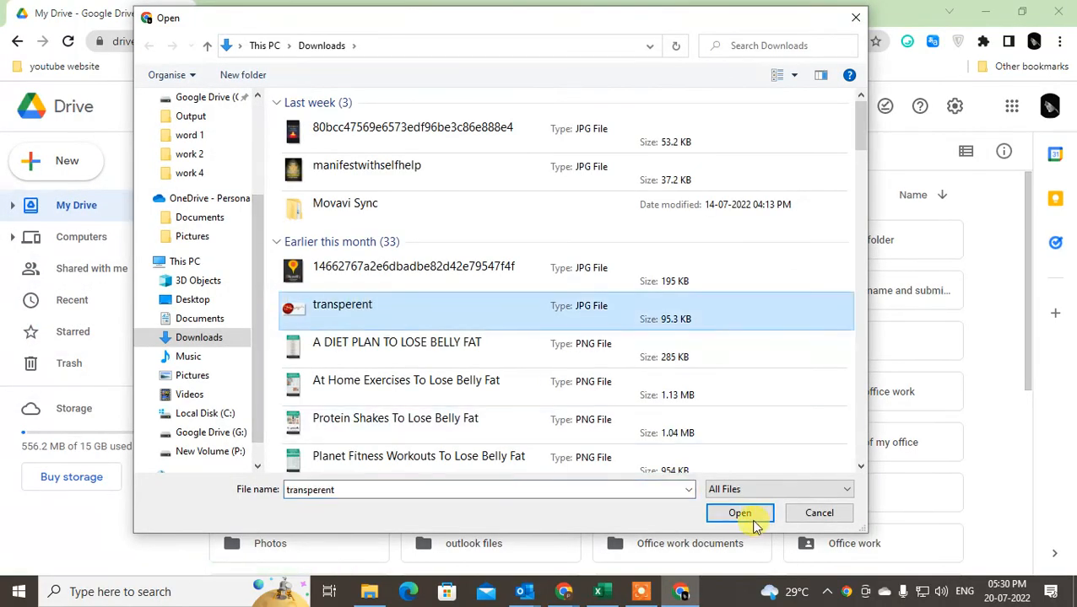
{"action": "left_click", "coordinate": [739, 513]}
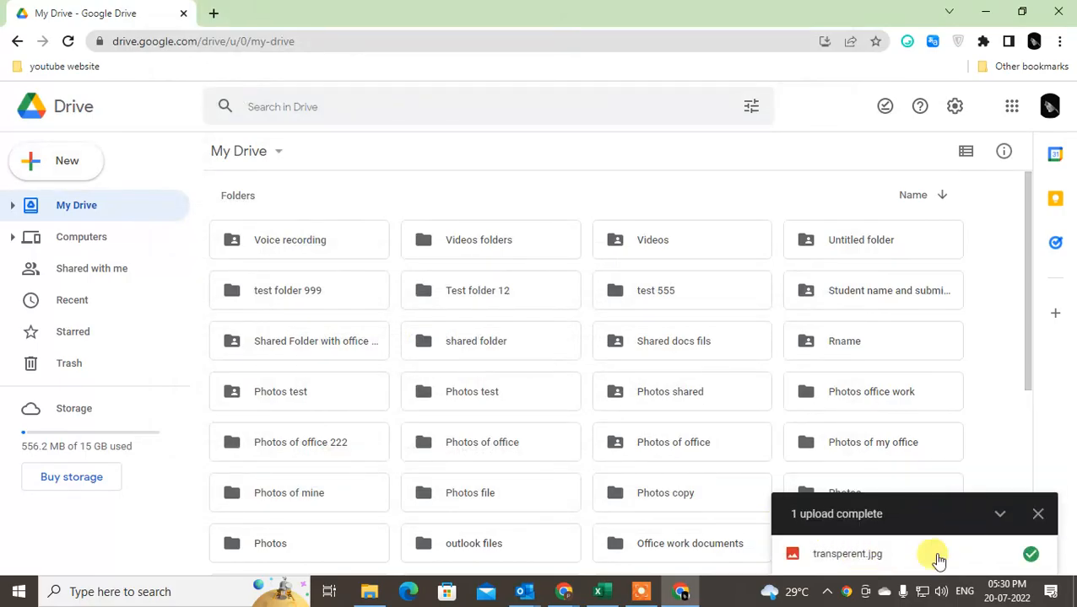
Preview the uploaded transperent.jpg from the upload panel, then close the preview.
{"action": "left_click", "coordinate": [847, 553]}
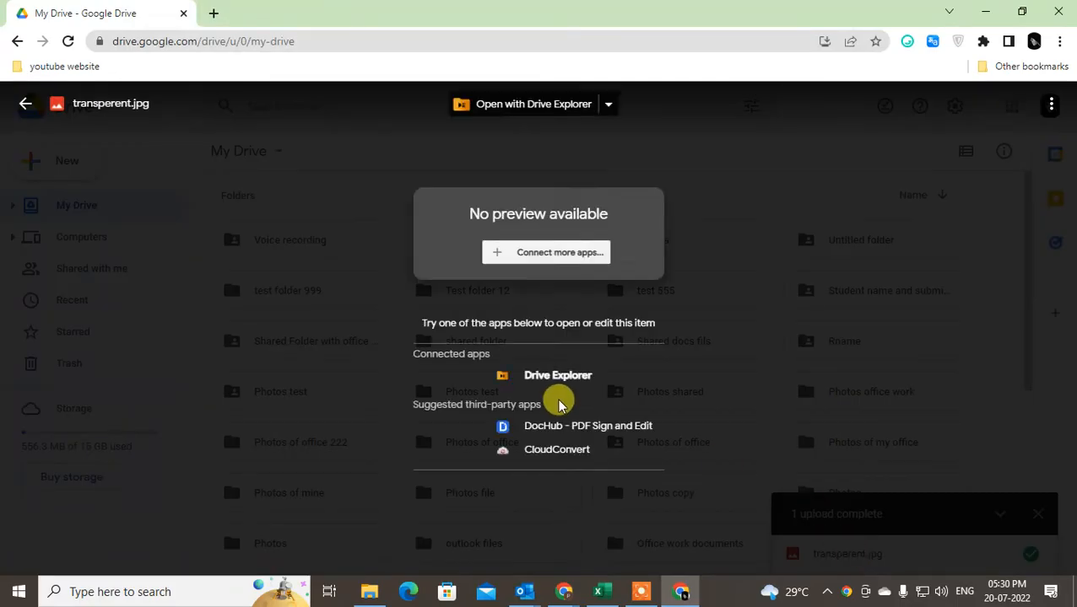
{"action": "left_click", "coordinate": [26, 103]}
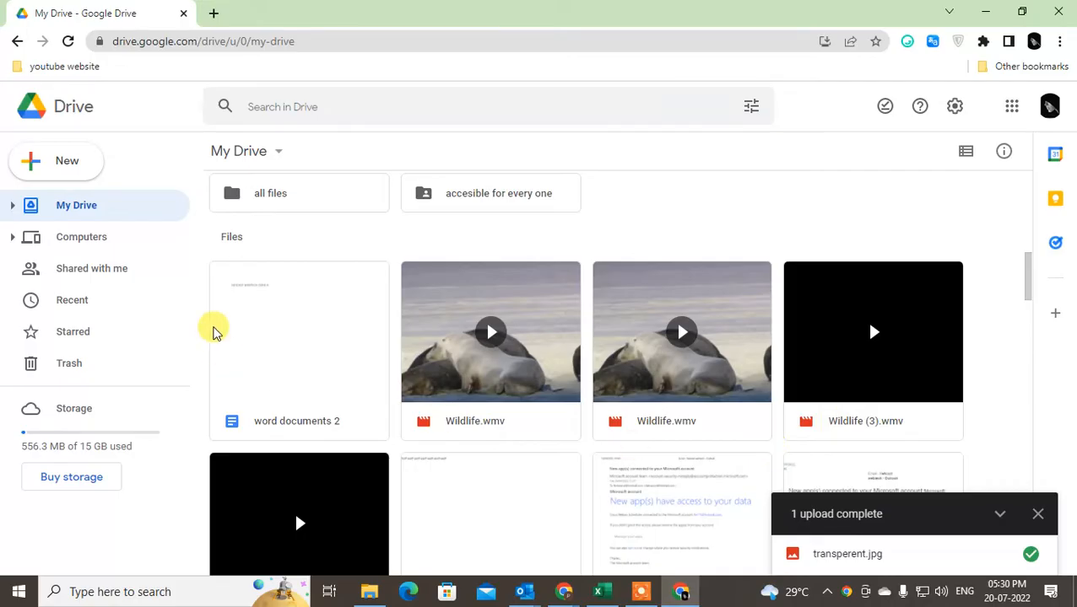
Share 'word documents 2' as Viewer for anyone with the link and copy its share link.
{"action": "scroll", "scroll_direction": "down", "scroll_amount": 3}
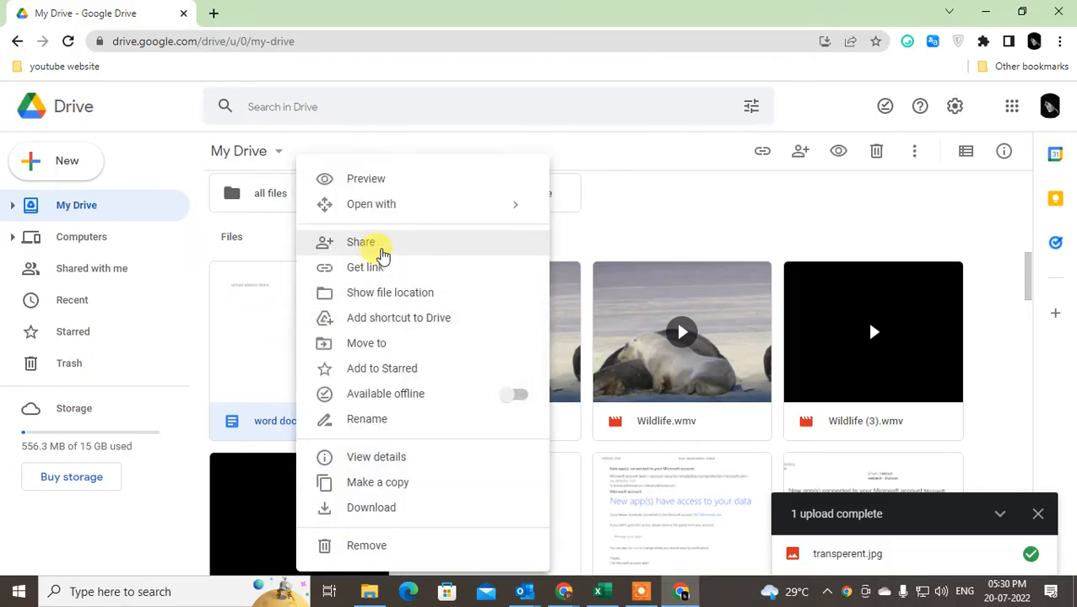
{"action": "left_click", "coordinate": [361, 243]}
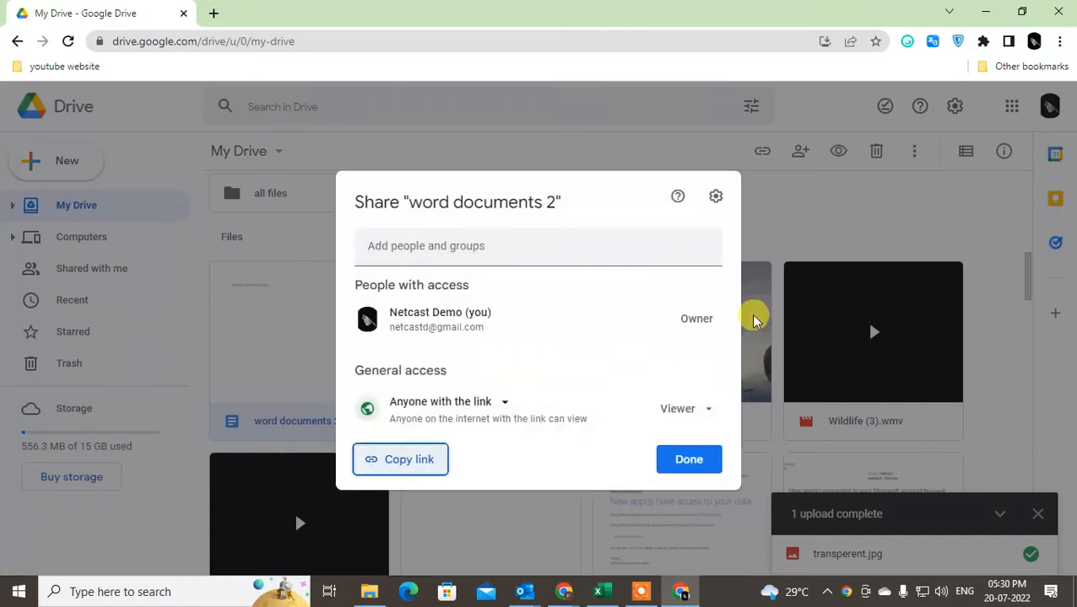
{"action": "left_click", "coordinate": [685, 409]}
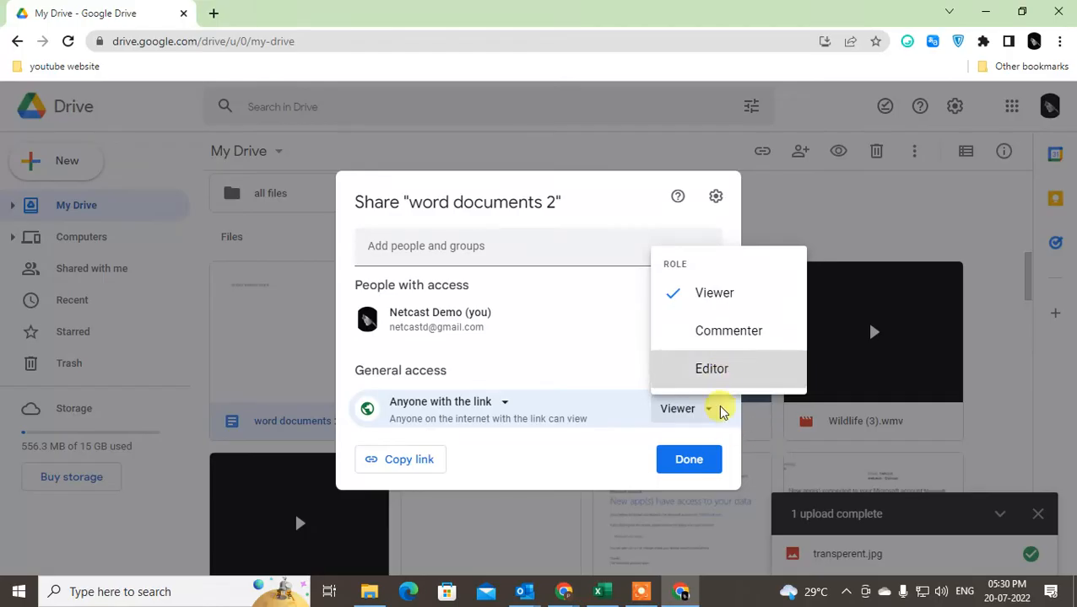
{"action": "left_click", "coordinate": [712, 367]}
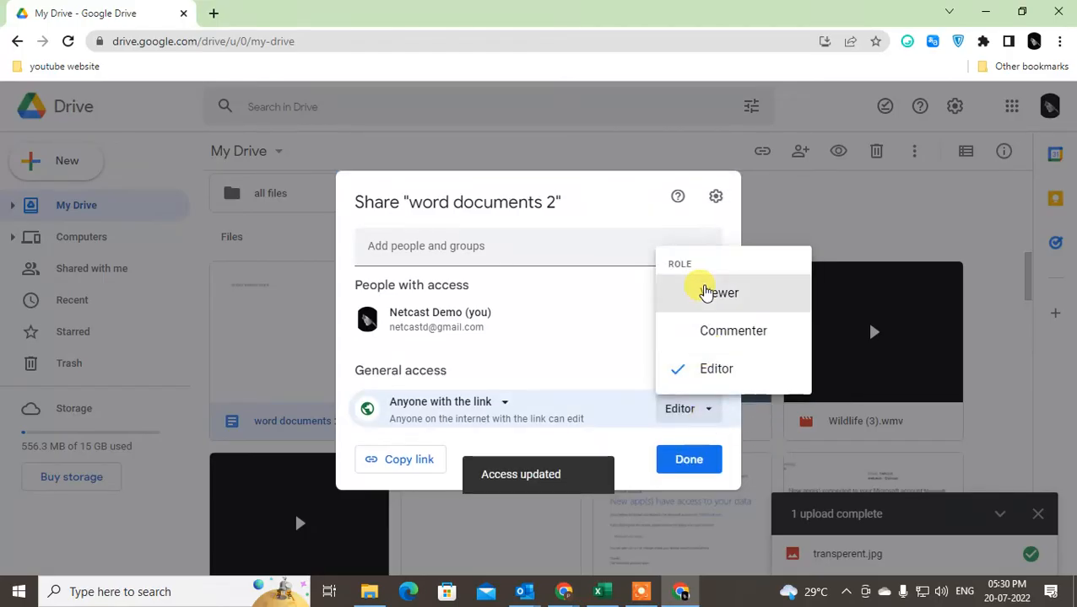
{"action": "left_click", "coordinate": [719, 293]}
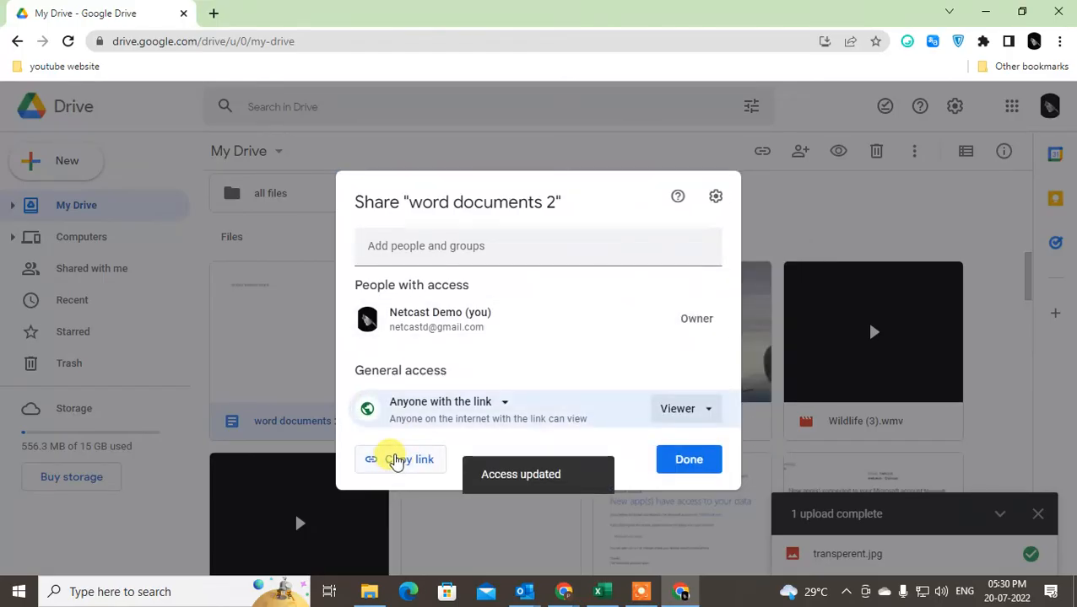
{"action": "left_click", "coordinate": [400, 459]}
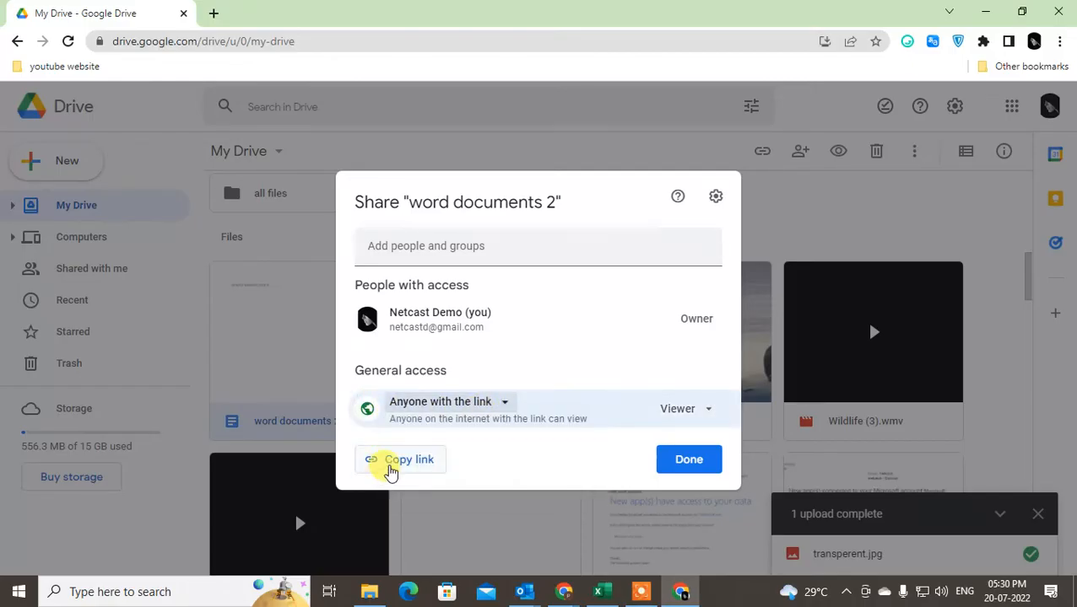
{"action": "left_click", "coordinate": [400, 459]}
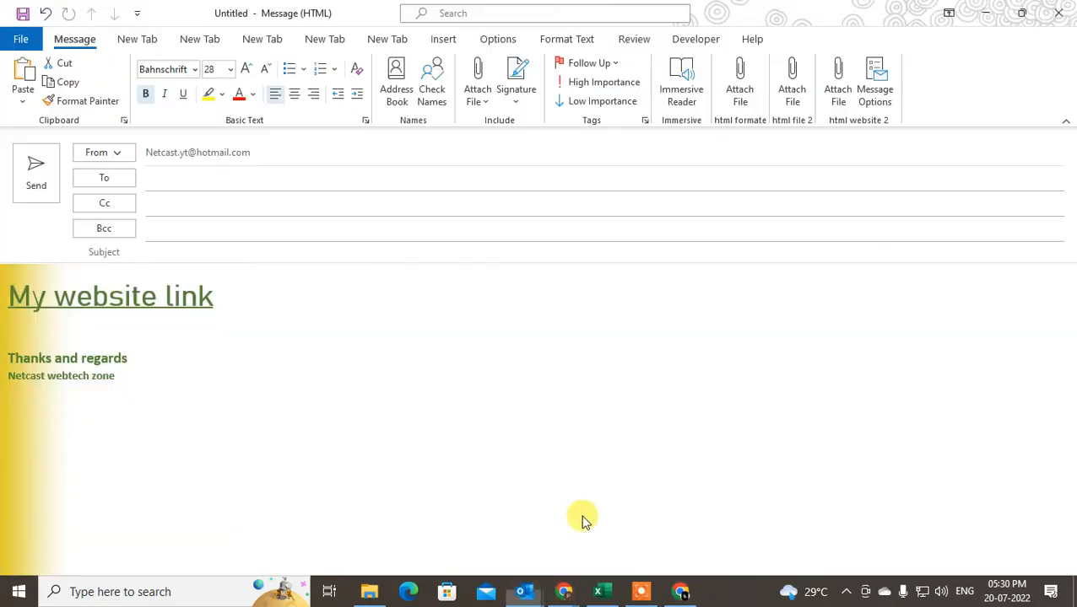
Replace the old heading with the text 'Fint attachment'.
{"action": "double_click", "coordinate": [109, 297]}
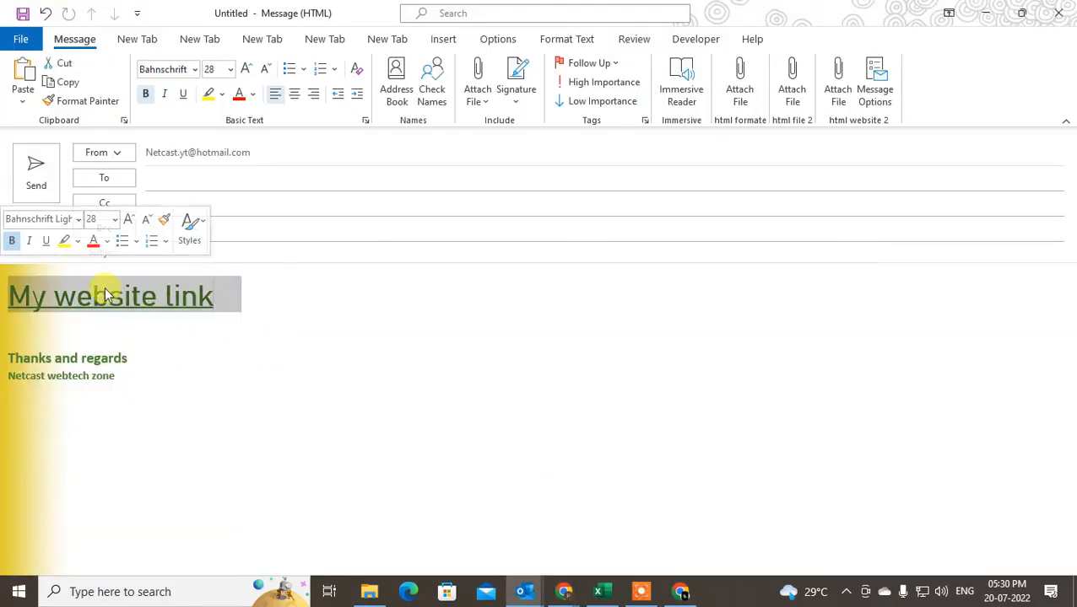
{"action": "left_click", "coordinate": [250, 297]}
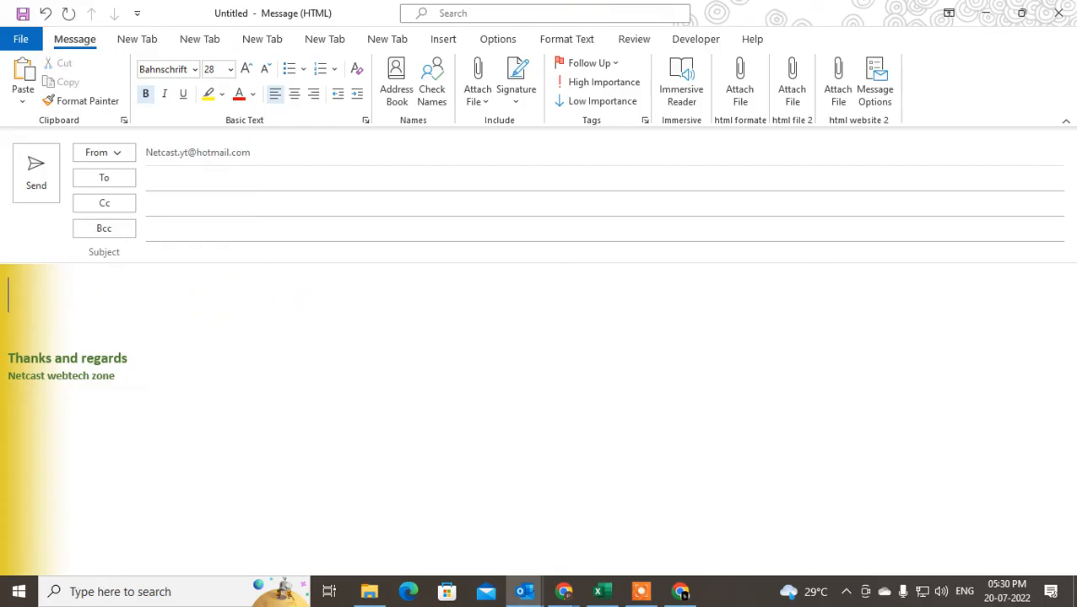
{"action": "type", "text": "Fint attache"}
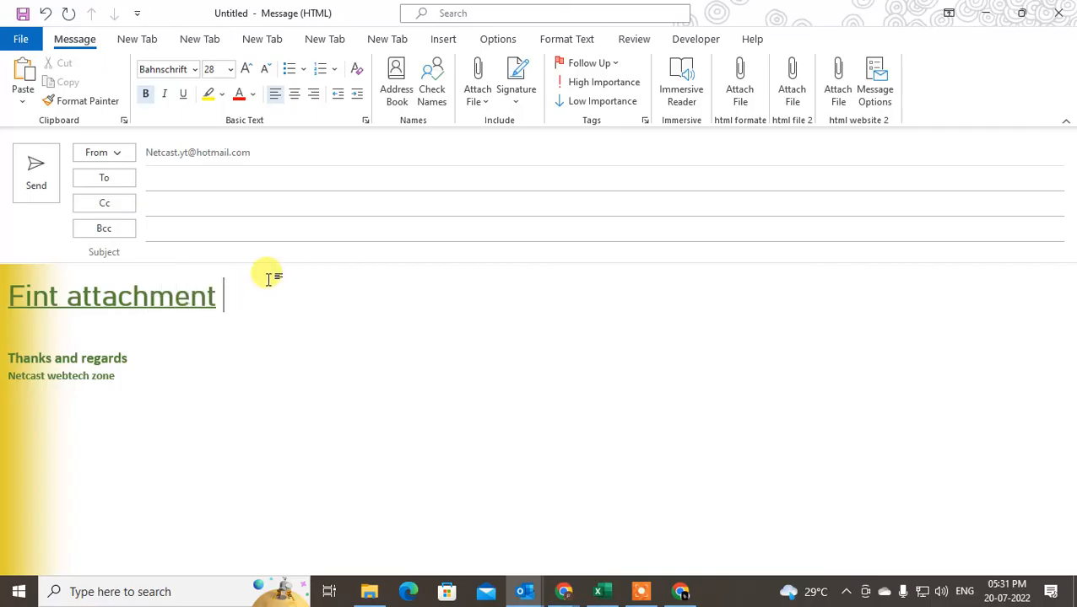
Hyperlink the new heading to the pasted Google Drive share link.
{"action": "right_click", "coordinate": [111, 297]}
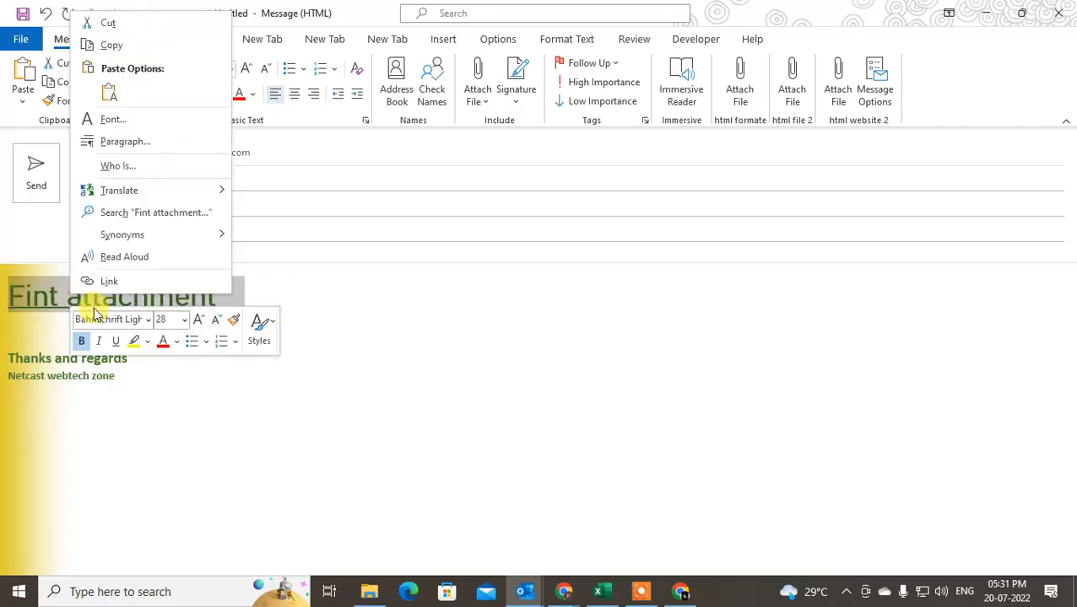
{"action": "left_click", "coordinate": [108, 280]}
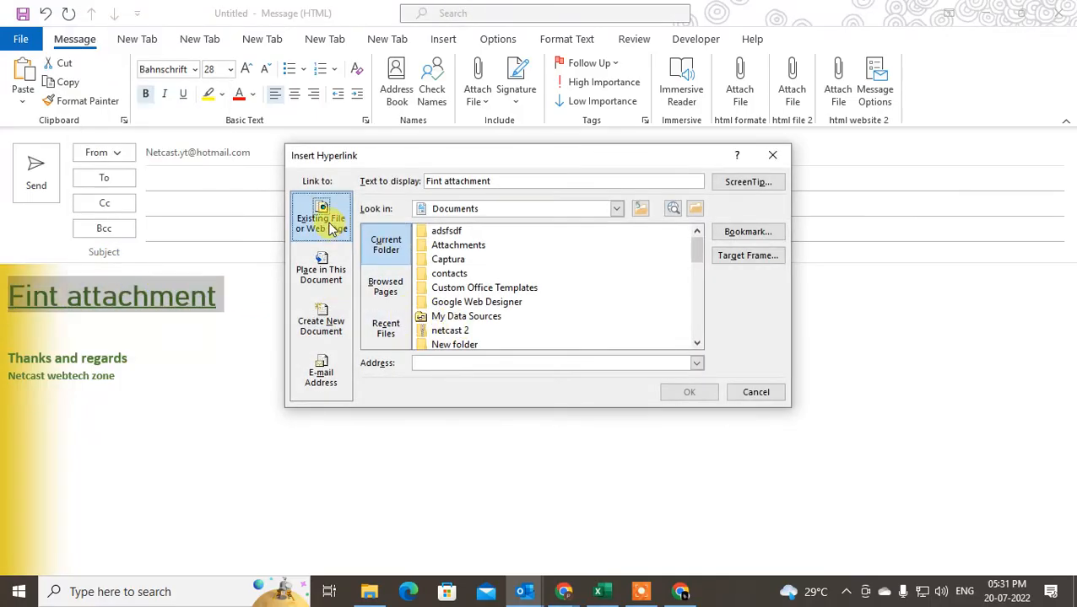
{"action": "right_click", "coordinate": [557, 363]}
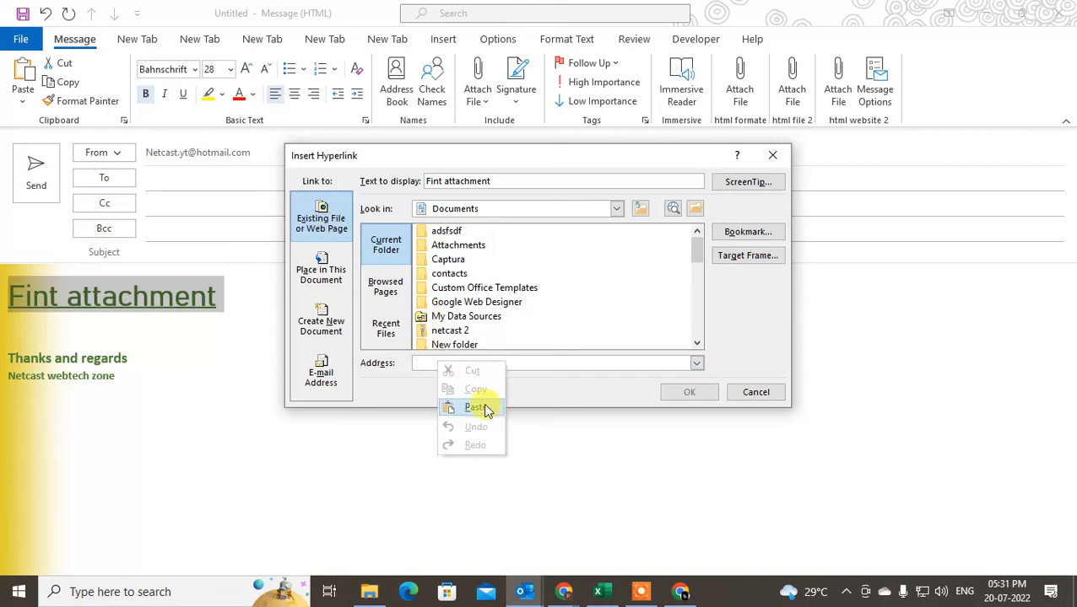
{"action": "left_click", "coordinate": [475, 406]}
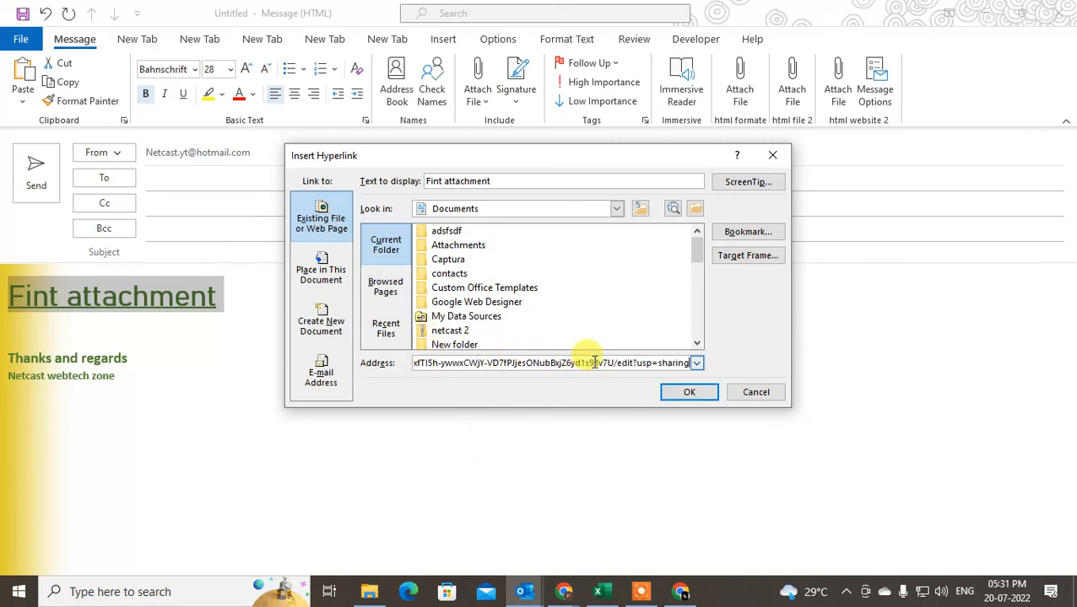
{"action": "left_click", "coordinate": [688, 391]}
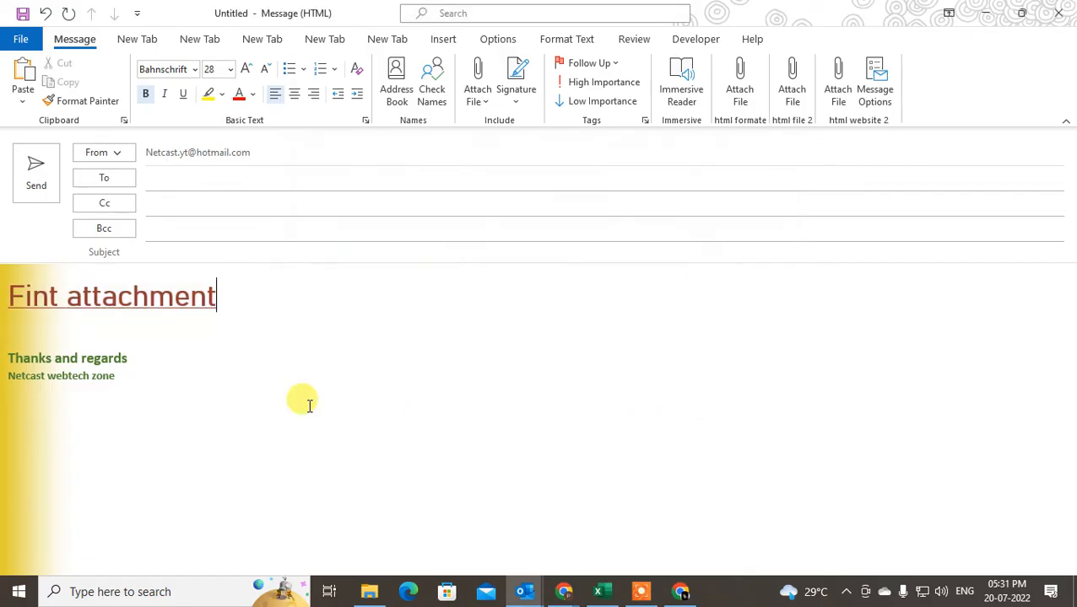
{"action": "mouse_move", "coordinate": [95, 295]}
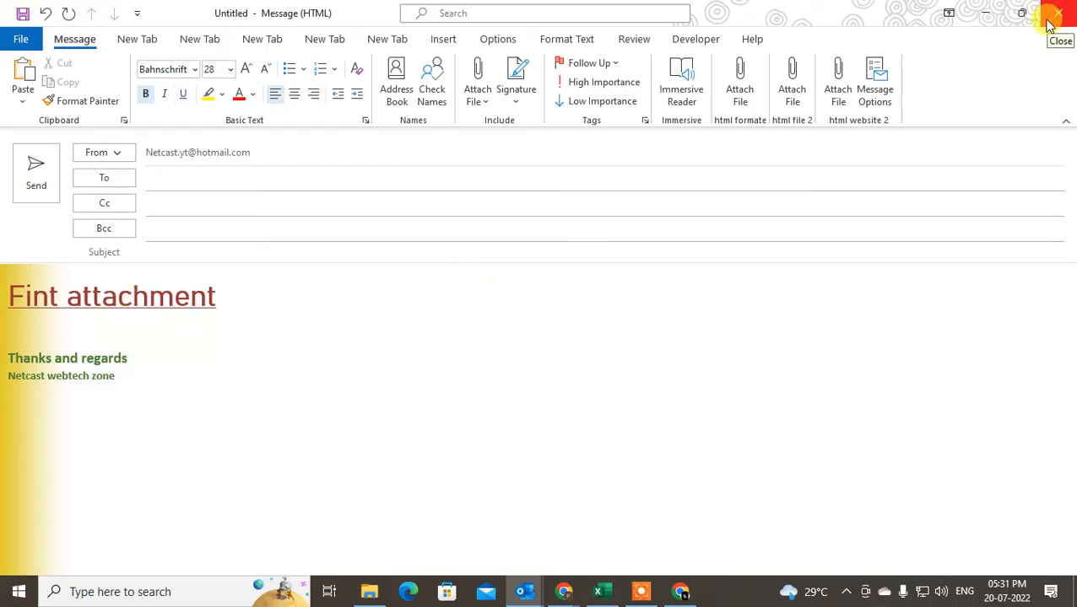
Close the Outlook message window, returning to the desktop.
{"action": "left_click", "coordinate": [1060, 13]}
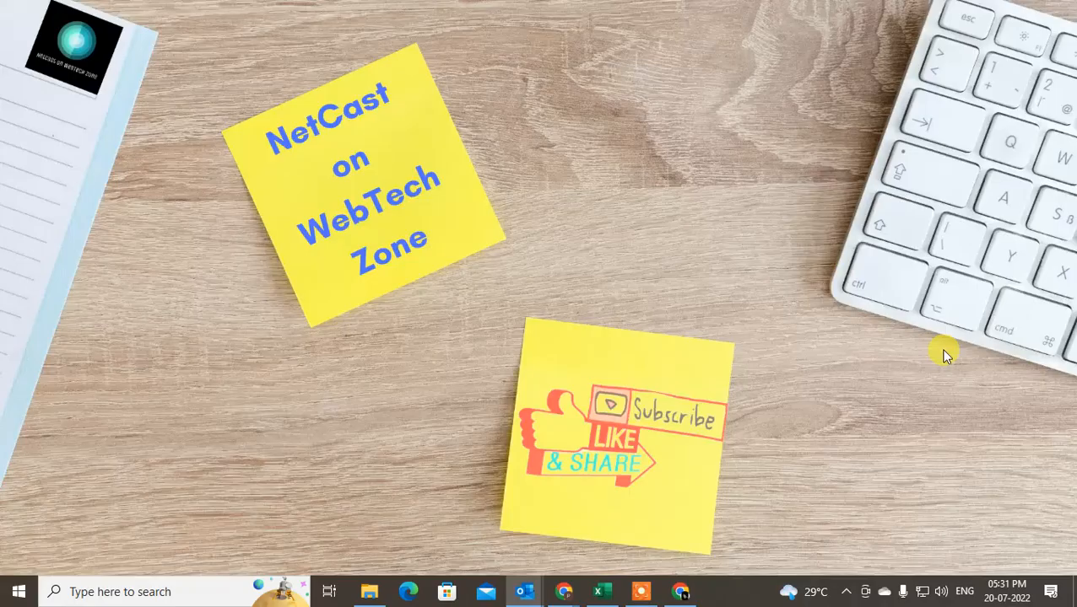
{"action": "mouse_move", "coordinate": [597, 206]}
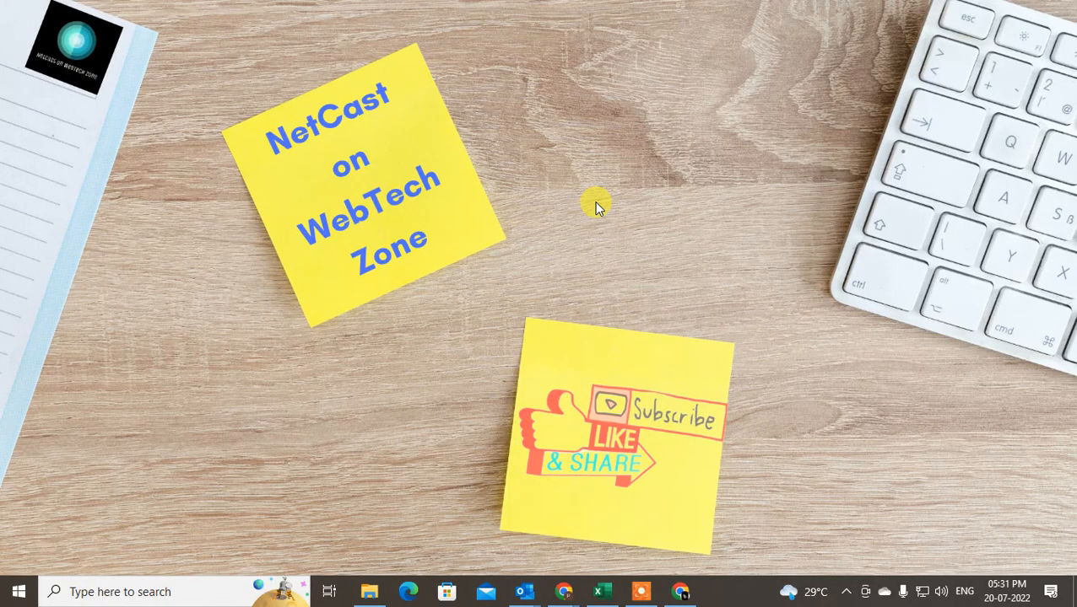